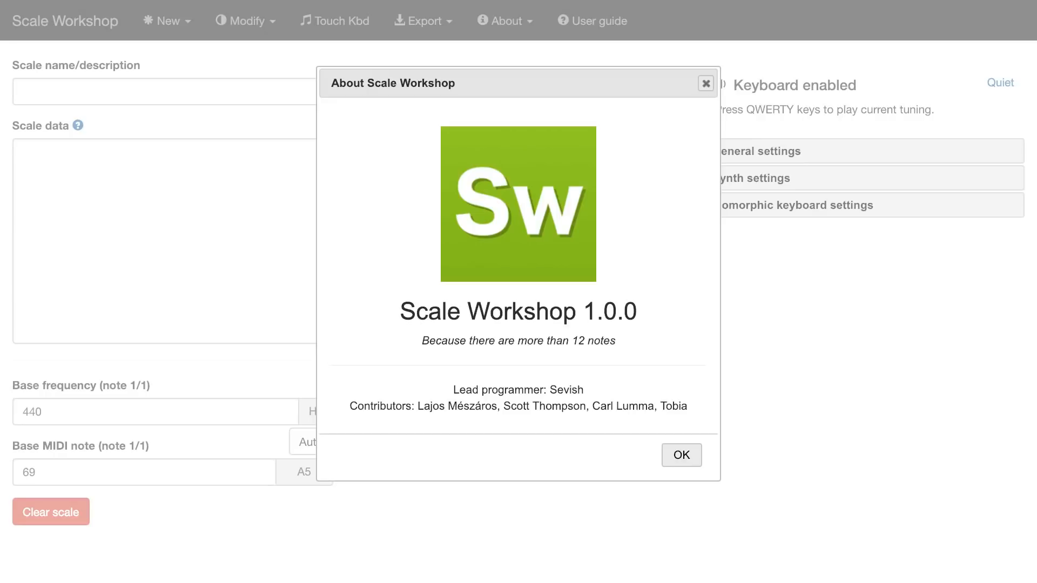
{"action": "mouse_move", "coordinate": [685, 466]}
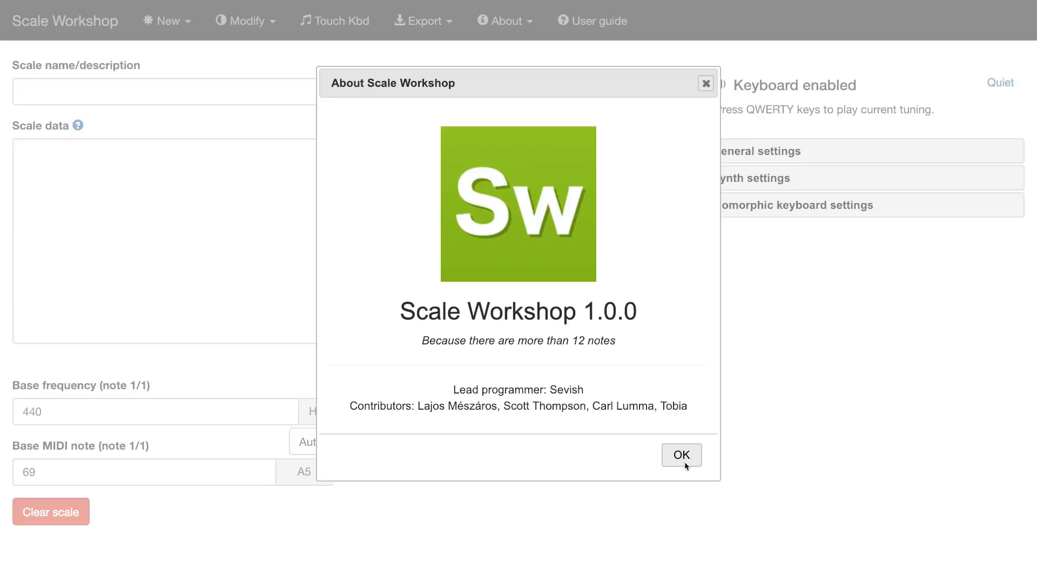
Dismiss the About Scale Workshop dialog, leaving the empty editor at 440 Hz, MIDI note 69.
{"action": "left_click", "coordinate": [680, 455]}
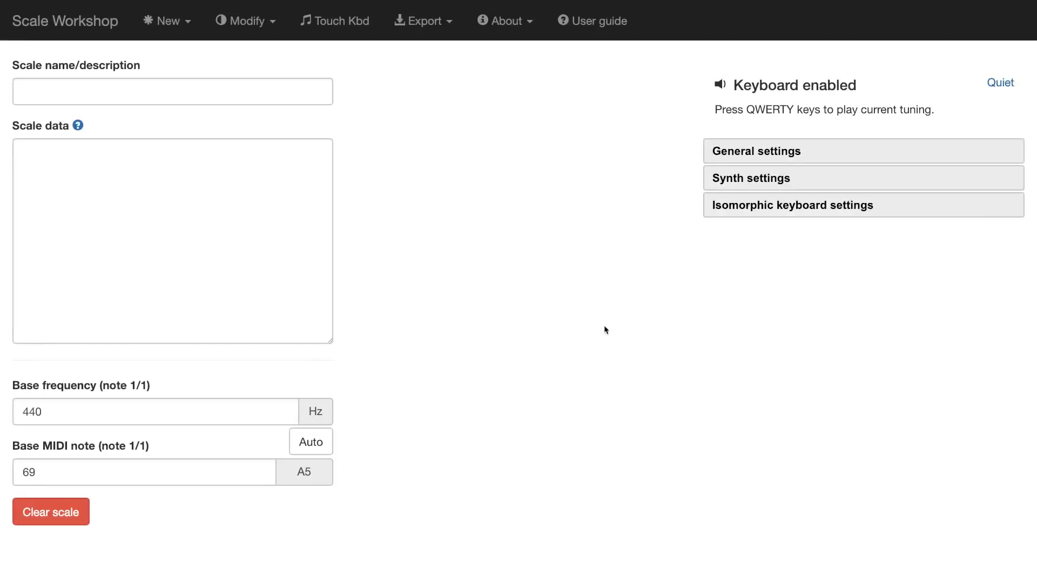
{"action": "mouse_move", "coordinate": [560, 264]}
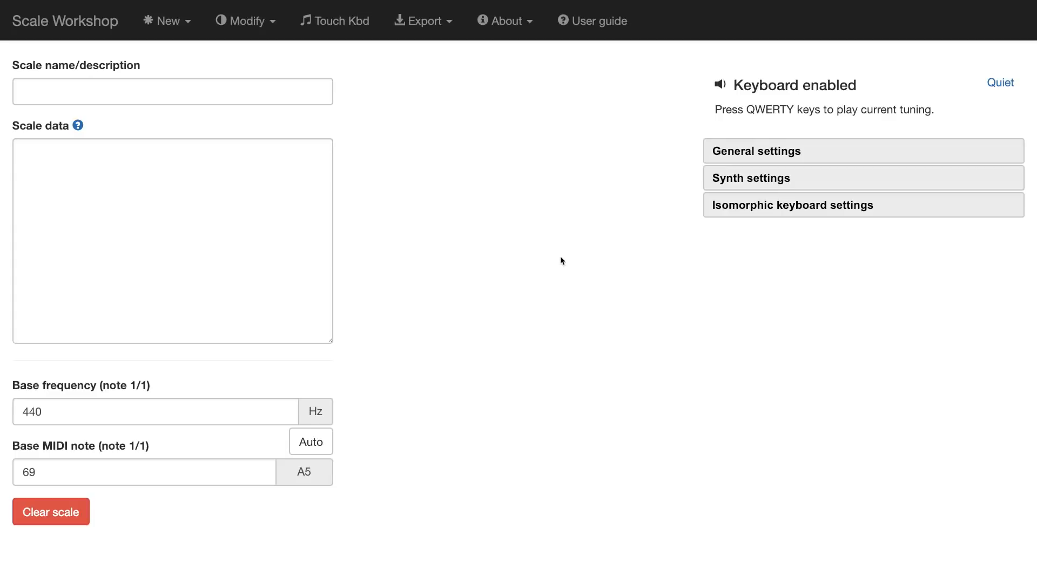
{"action": "mouse_move", "coordinate": [167, 20]}
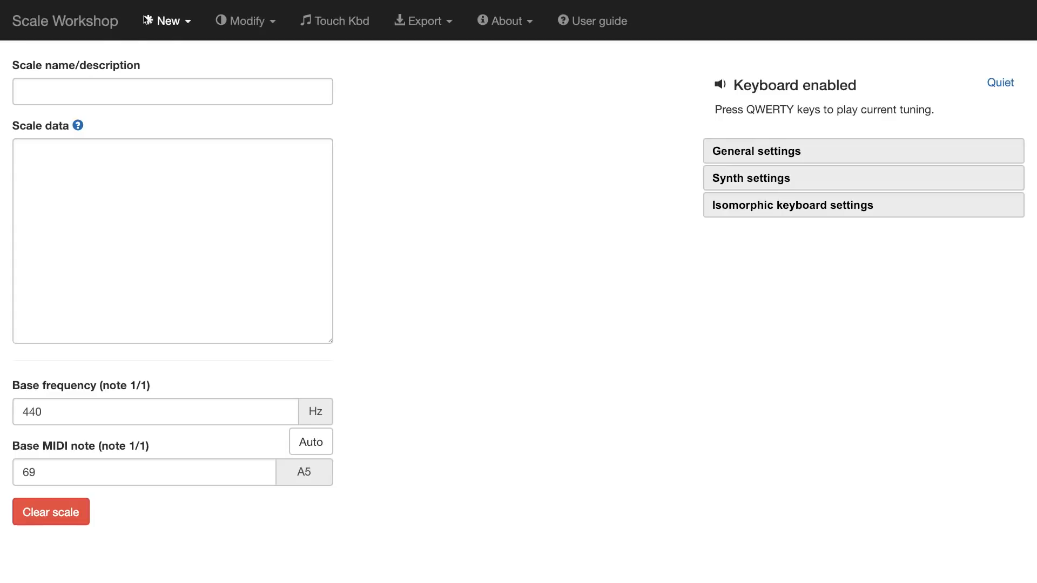
Start a new equal temperament with 22 divisions of the 2/1 interval.
{"action": "left_click", "coordinate": [166, 21]}
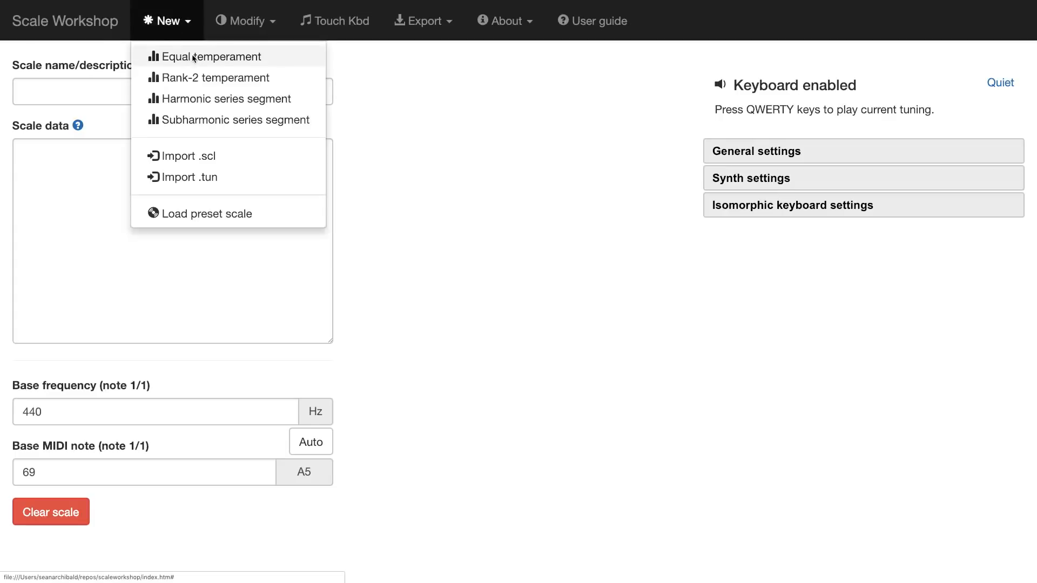
{"action": "mouse_move", "coordinate": [206, 61]}
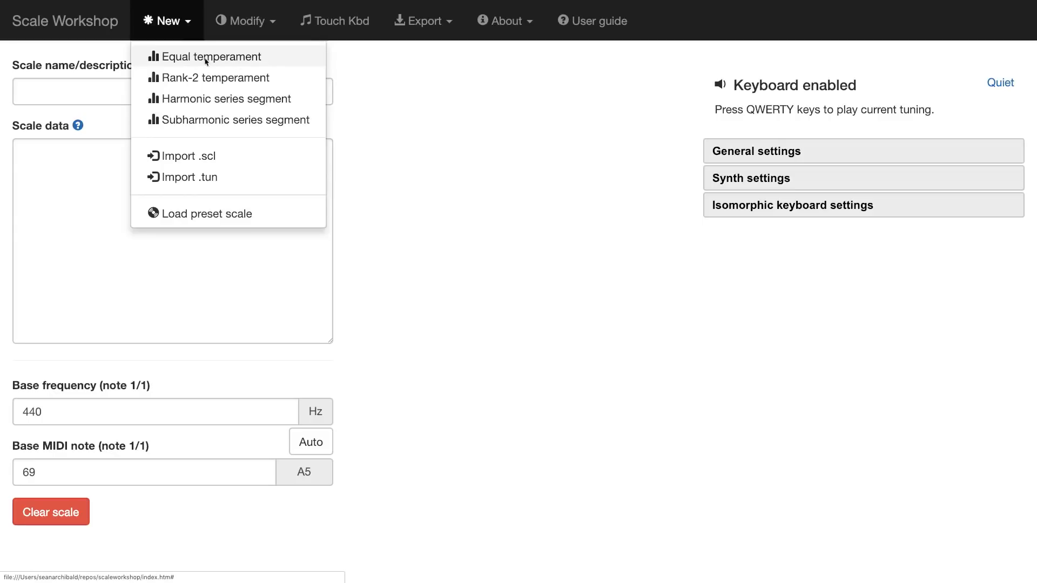
{"action": "left_click", "coordinate": [213, 56]}
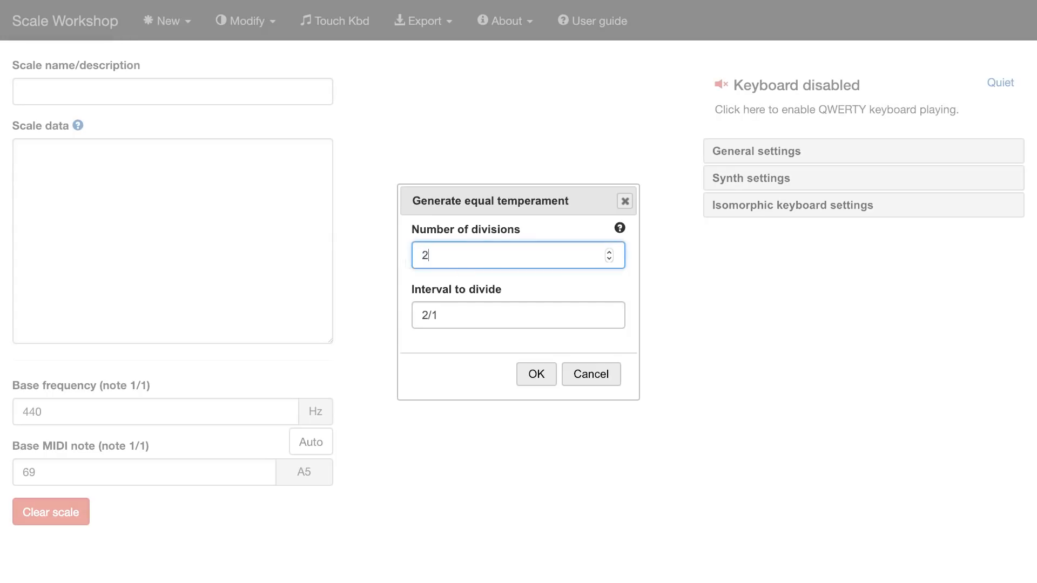
{"action": "type", "text": "2"}
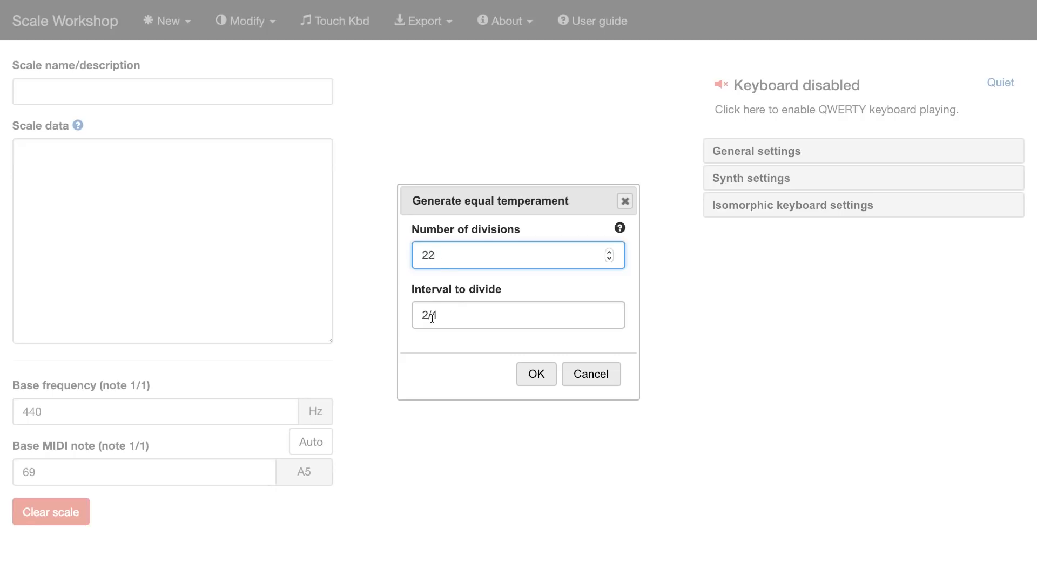
{"action": "mouse_move", "coordinate": [534, 378]}
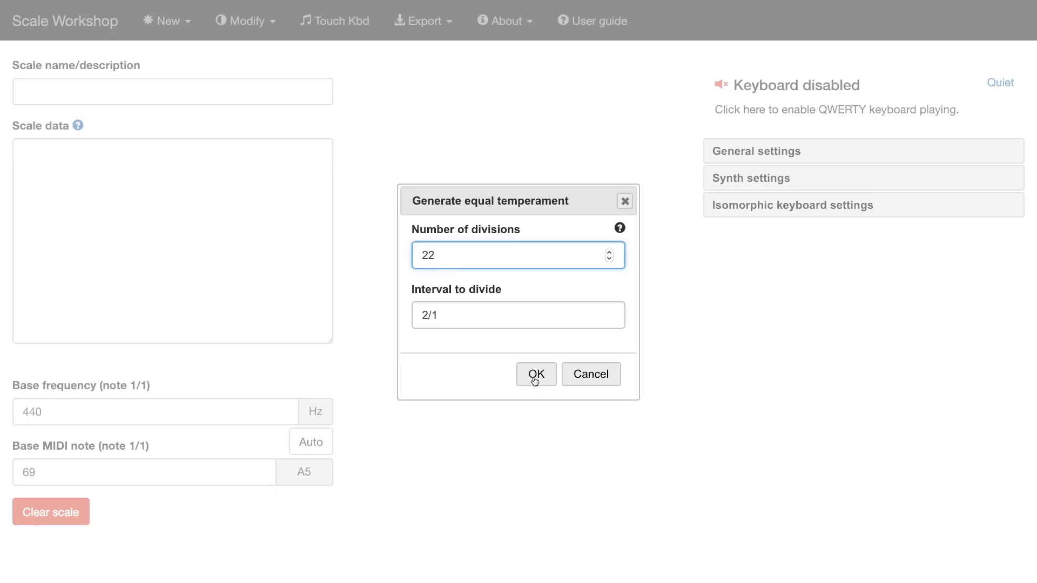
Generate the 22-division equal temperament and scroll through its frequency table.
{"action": "left_click", "coordinate": [535, 373]}
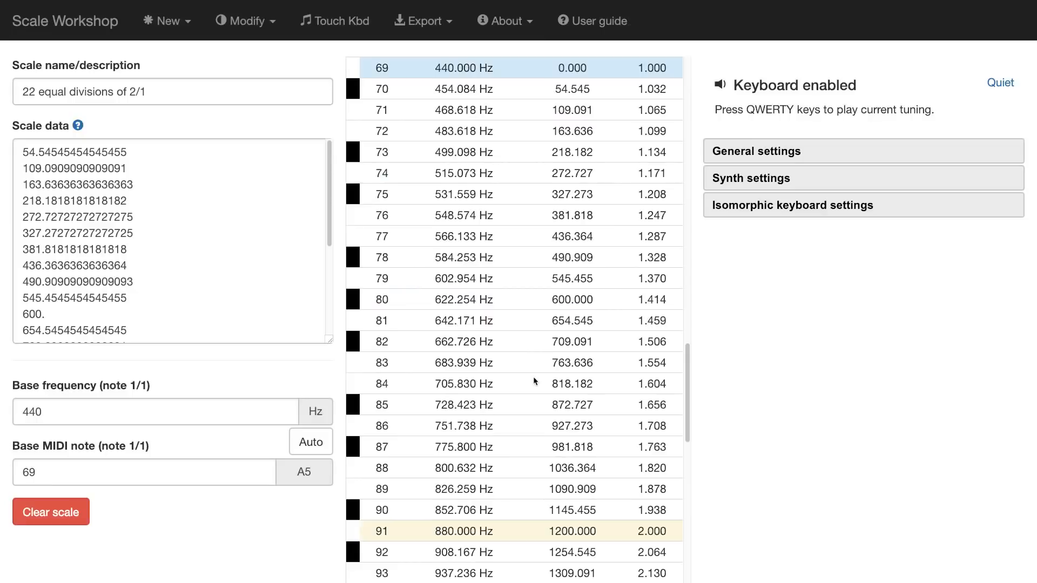
{"action": "scroll", "scroll_direction": "up", "scroll_amount": 3}
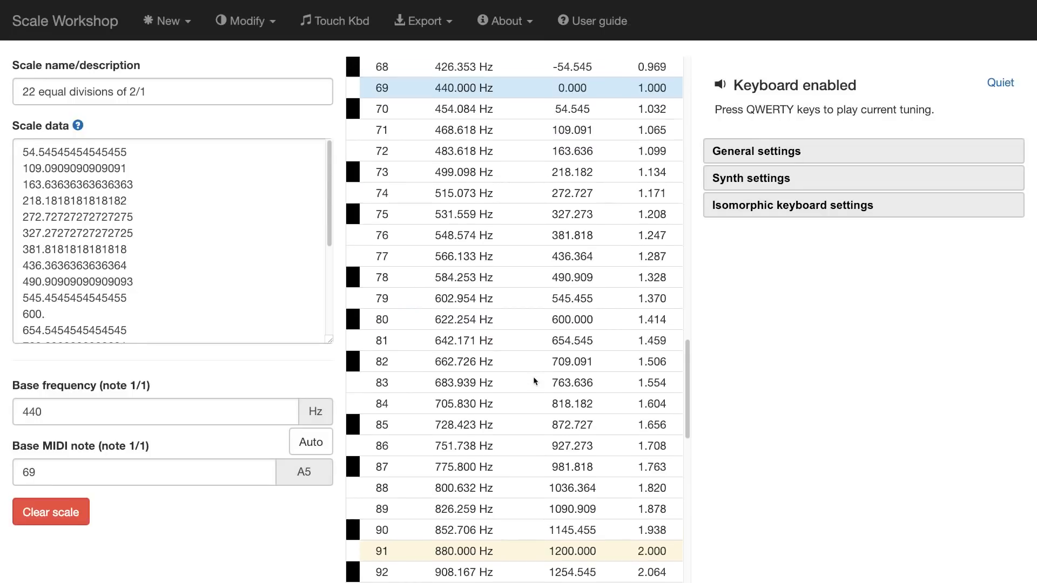
{"action": "scroll", "scroll_direction": "up", "scroll_amount": 3}
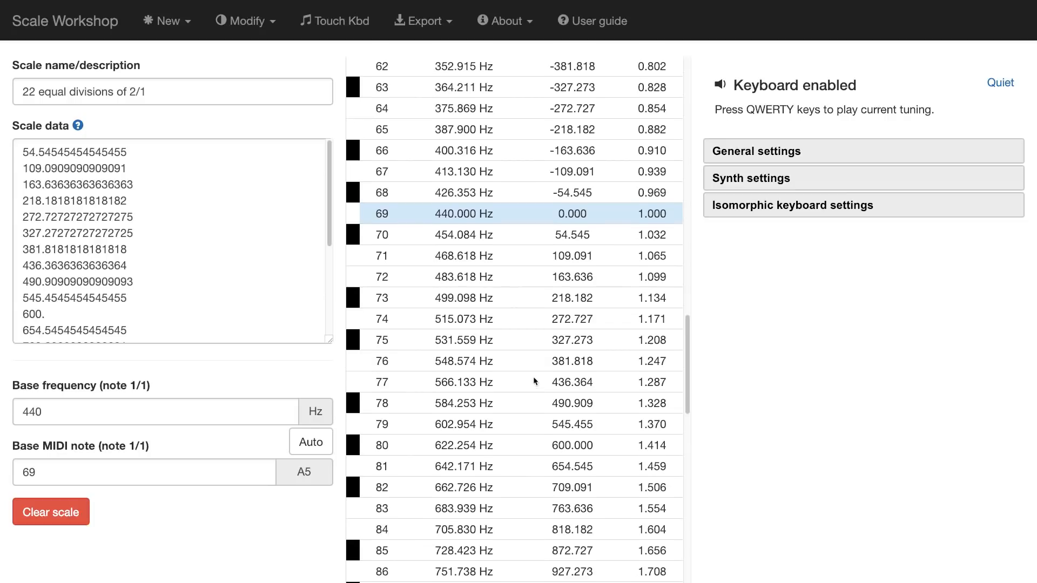
{"action": "scroll", "scroll_direction": "up", "scroll_amount": 3}
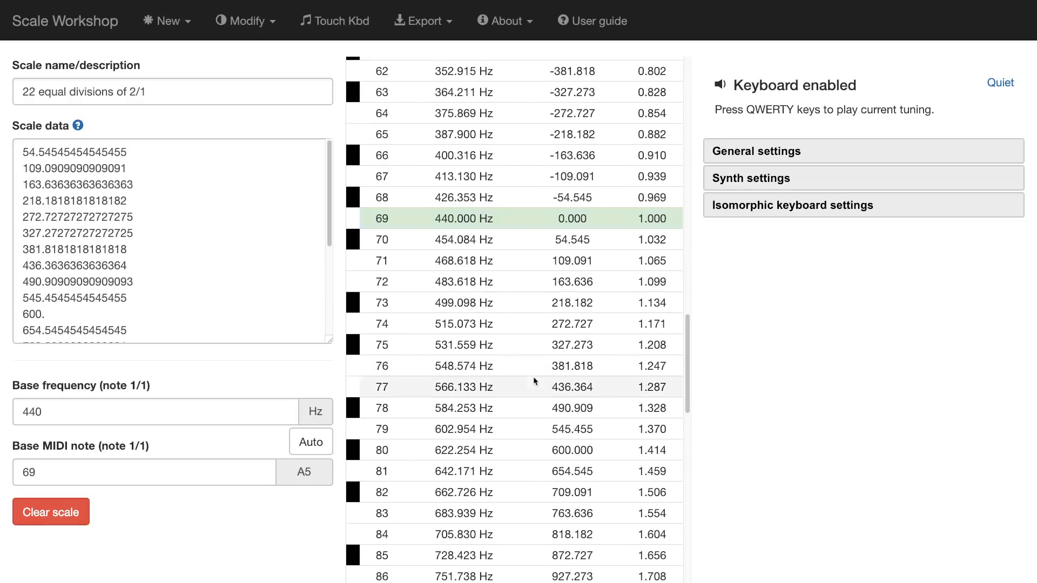
Audition notes of the 22-division scale from the frequency table.
{"action": "left_click", "coordinate": [519, 218]}
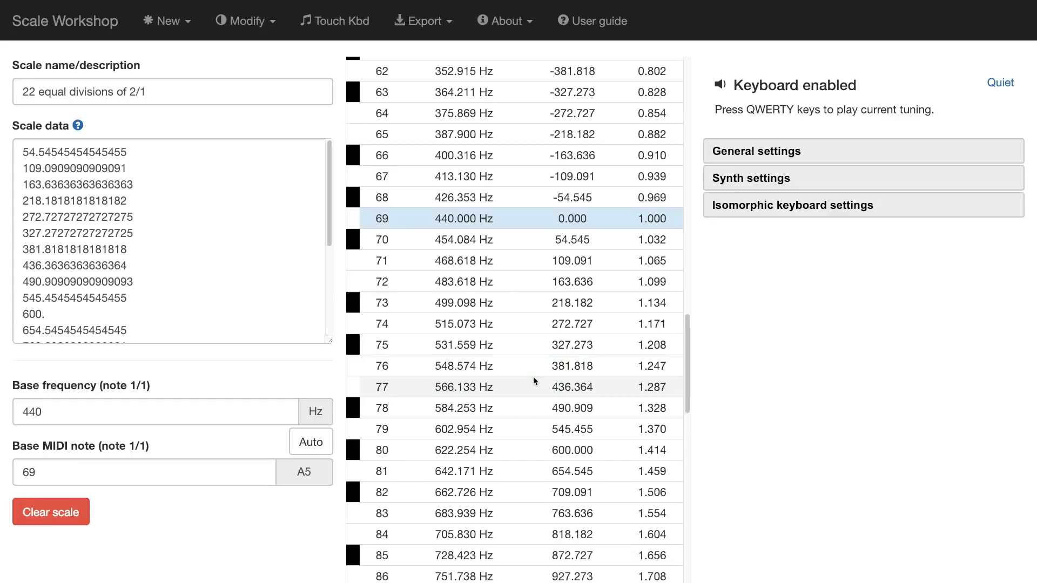
{"action": "left_click", "coordinate": [522, 428]}
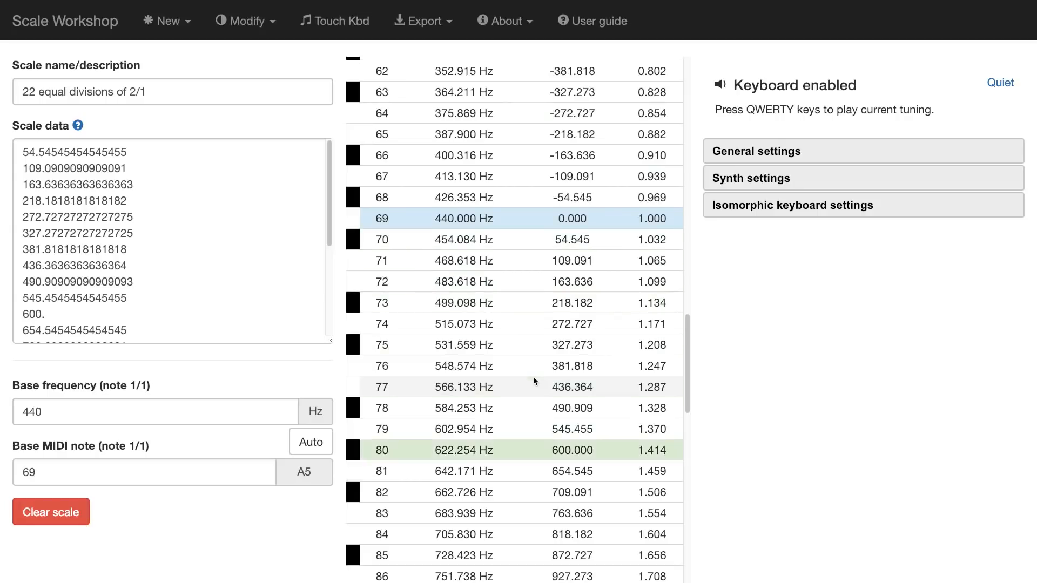
{"action": "left_click", "coordinate": [465, 512]}
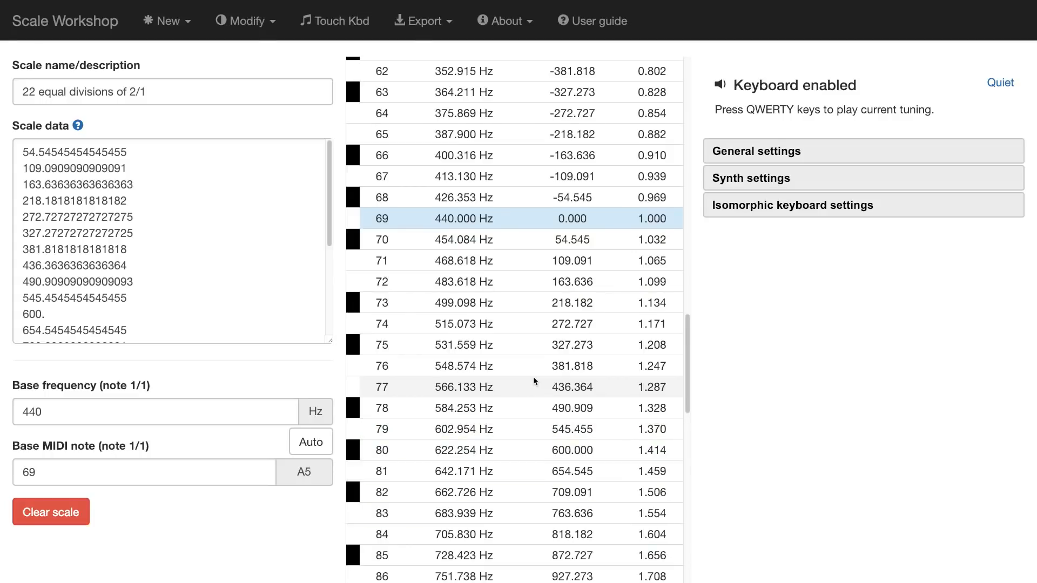
{"action": "mouse_move", "coordinate": [493, 176]}
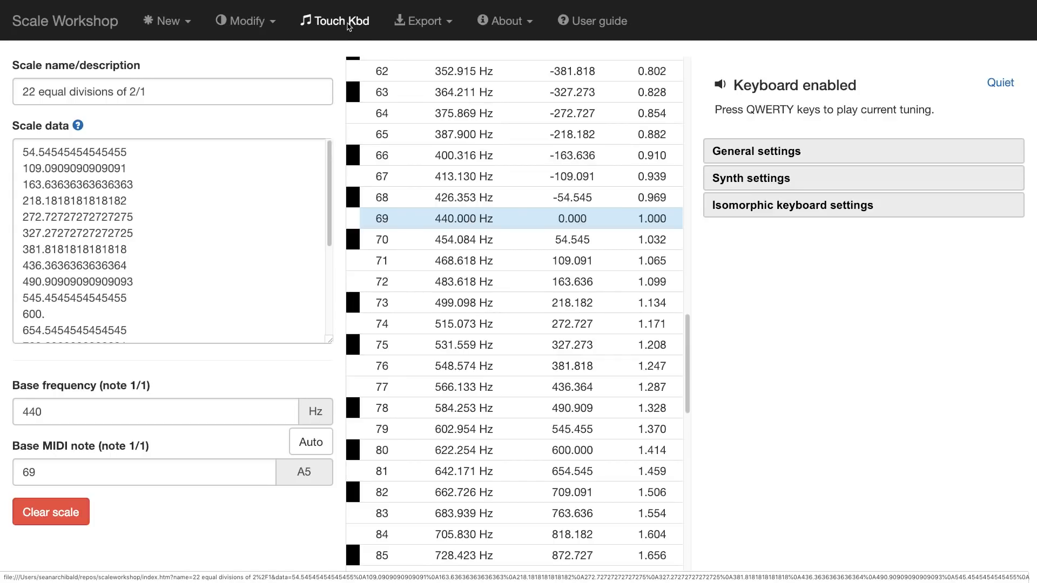
Show the Touch Kbd grid and play a note on it.
{"action": "left_click", "coordinate": [334, 21]}
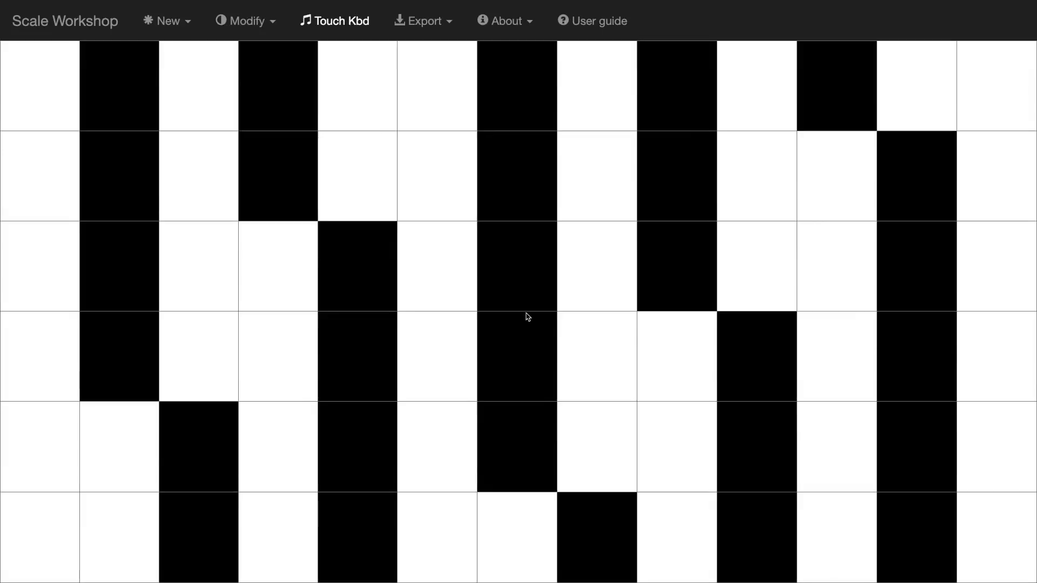
{"action": "left_click", "coordinate": [335, 20]}
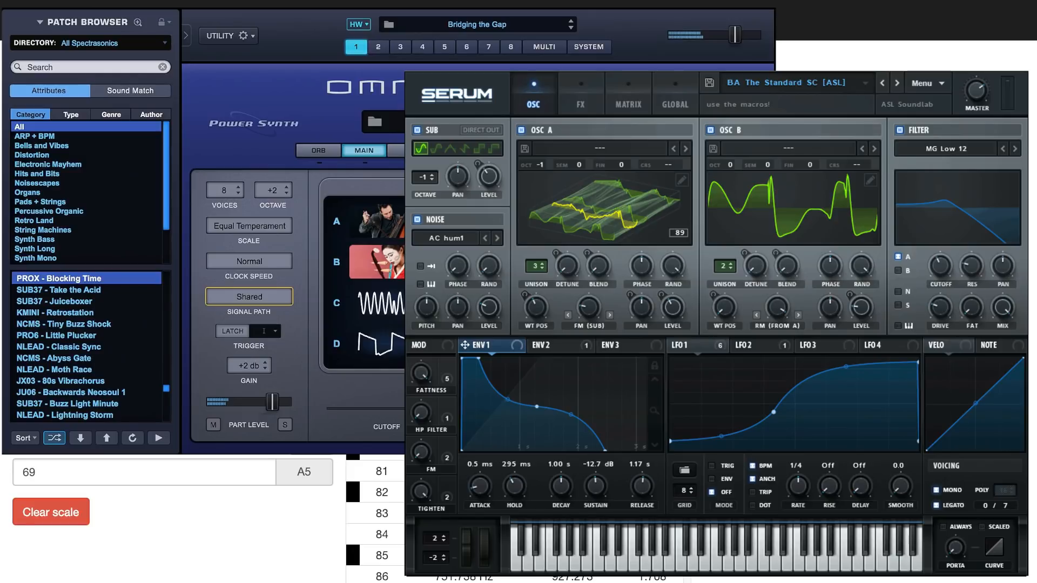
Dismiss the Omnisphere and Serum synth screenshots.
{"action": "left_click", "coordinate": [166, 20]}
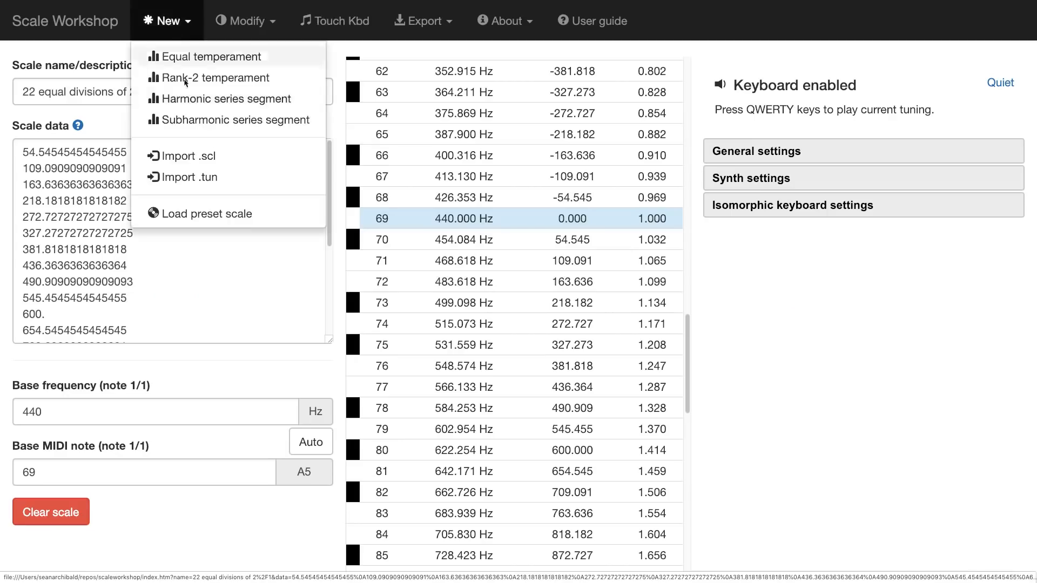
{"action": "mouse_move", "coordinate": [189, 177]}
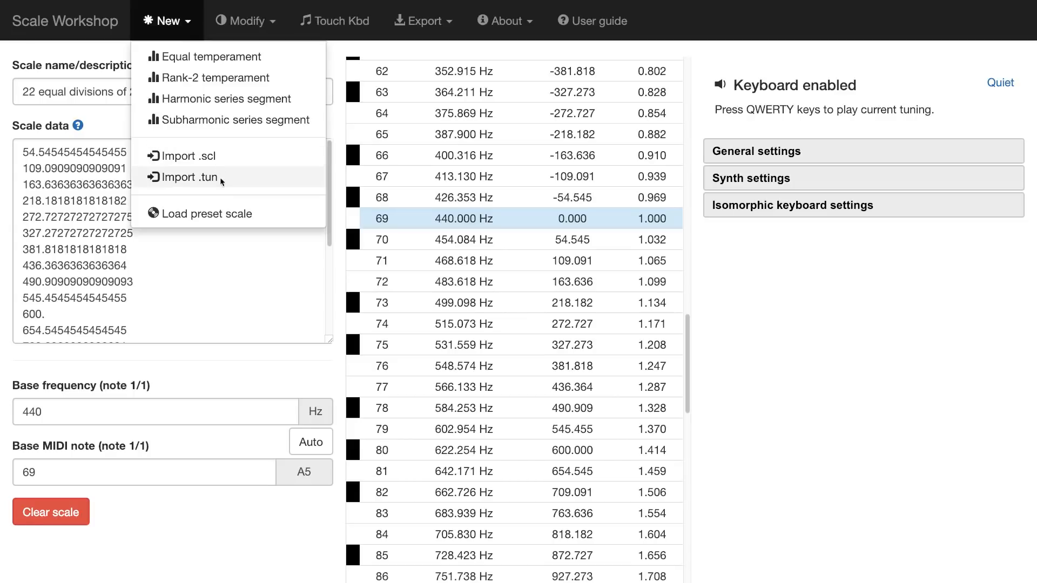
{"action": "mouse_move", "coordinate": [192, 155]}
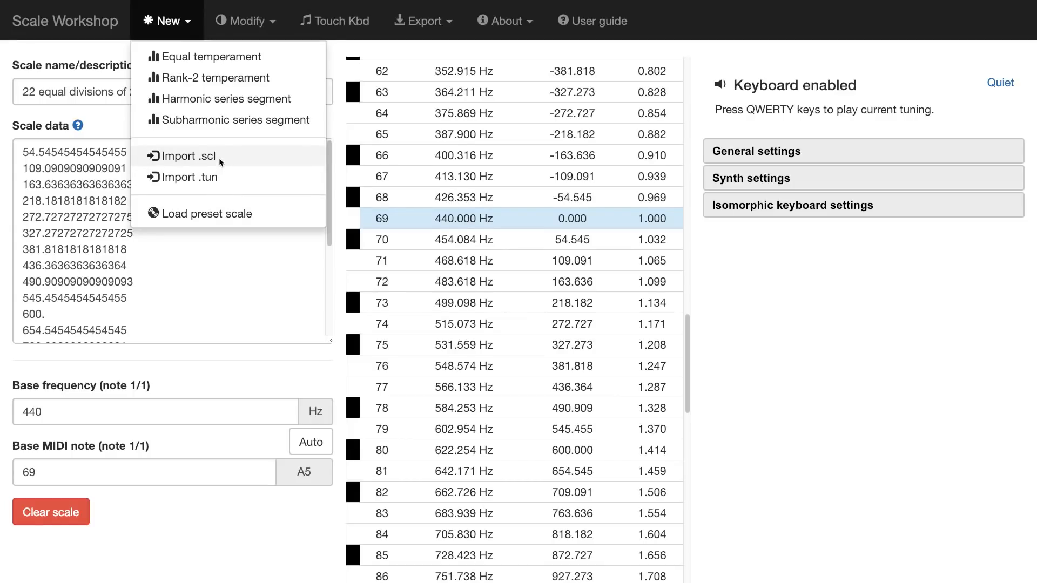
Import nice penta 2.scl from the scales folder as the current tuning.
{"action": "left_click", "coordinate": [191, 156]}
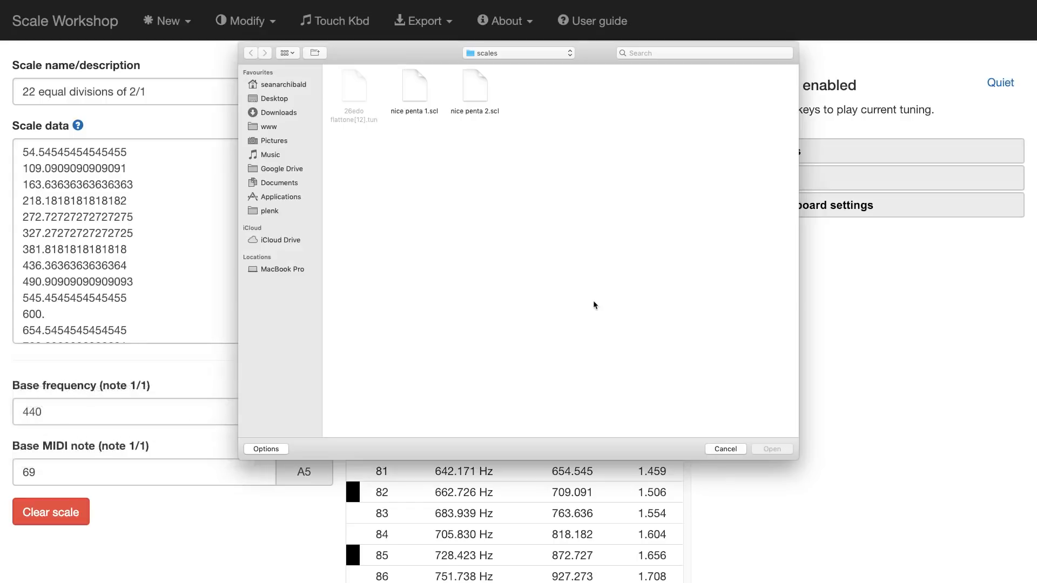
{"action": "mouse_move", "coordinate": [492, 160]}
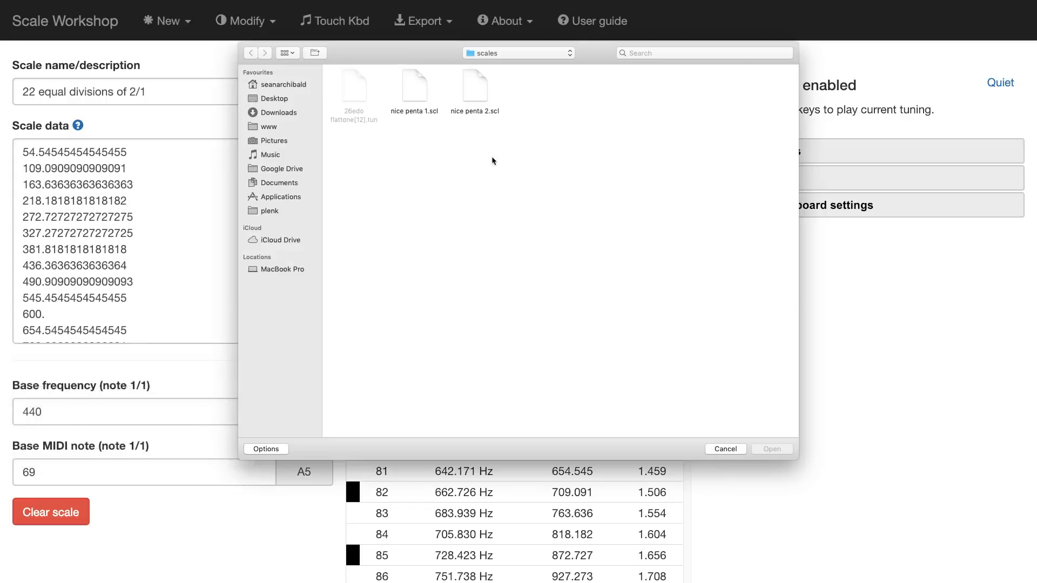
{"action": "left_click", "coordinate": [474, 85]}
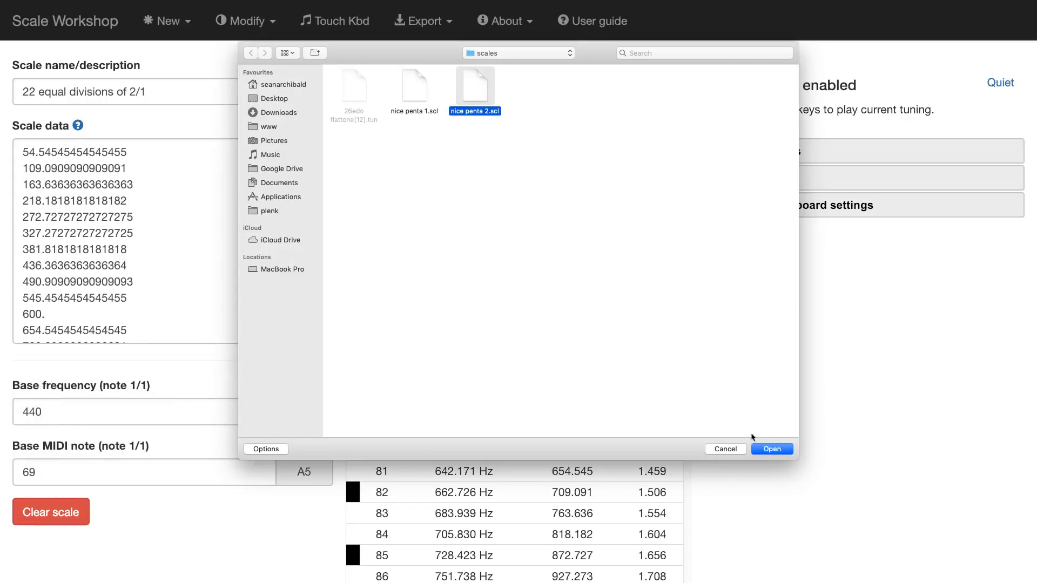
{"action": "left_click", "coordinate": [770, 448]}
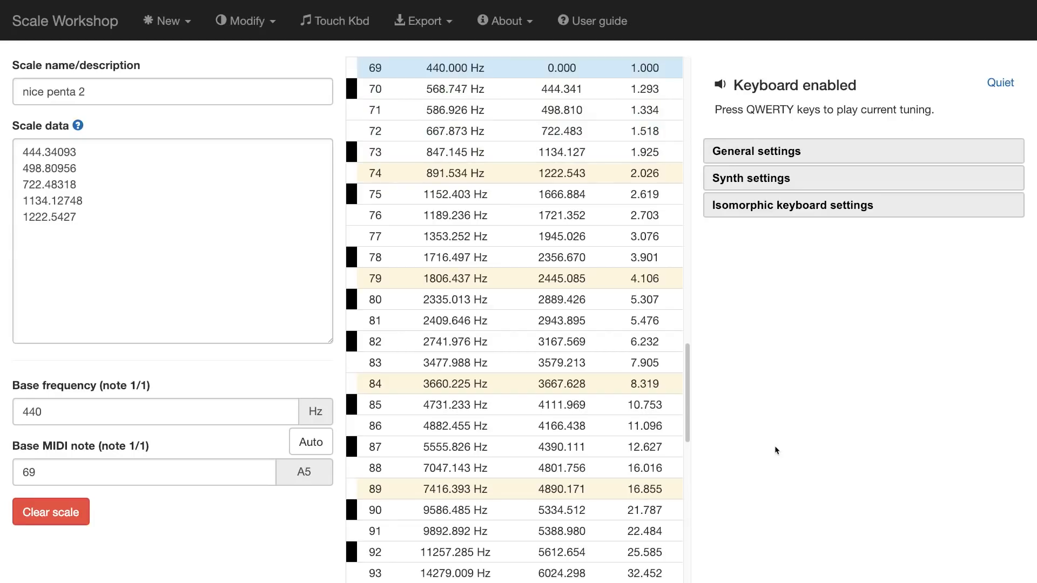
{"action": "mouse_move", "coordinate": [522, 208]}
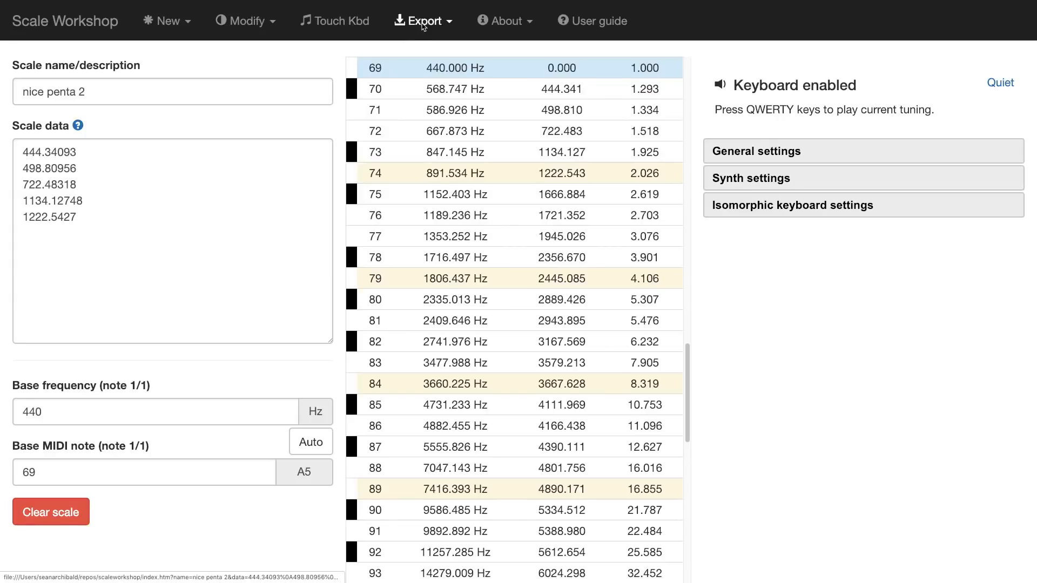
Export the scale as the AnaMark tuning file nice penta 2.tun.
{"action": "left_click", "coordinate": [422, 21]}
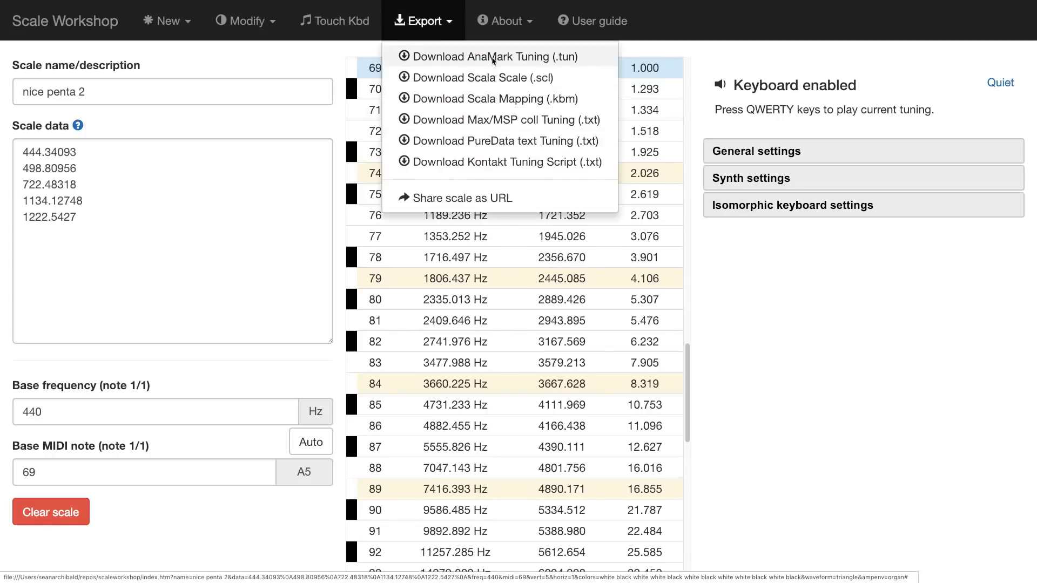
{"action": "left_click", "coordinate": [491, 56]}
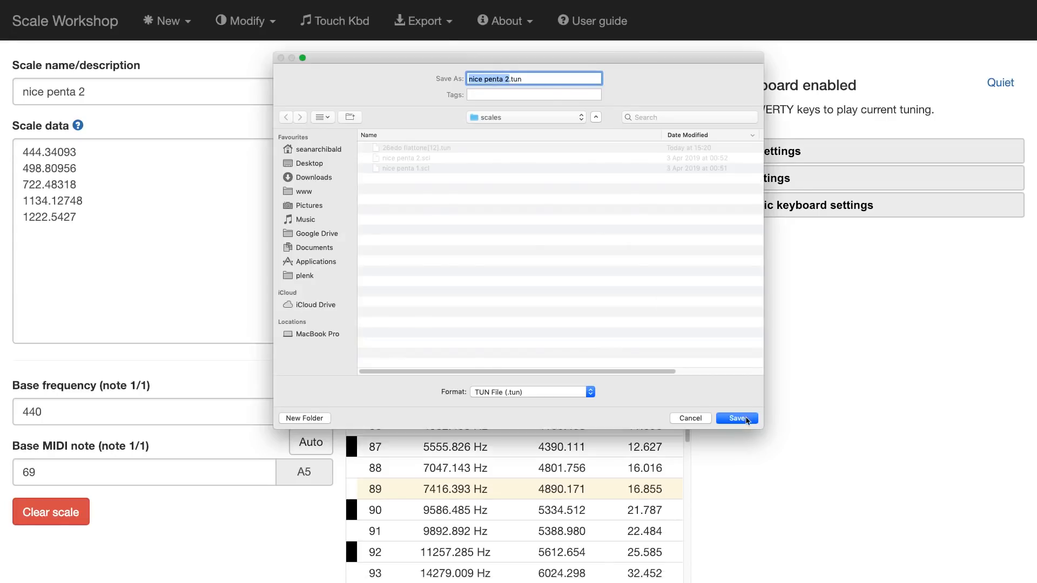
{"action": "left_click", "coordinate": [737, 418]}
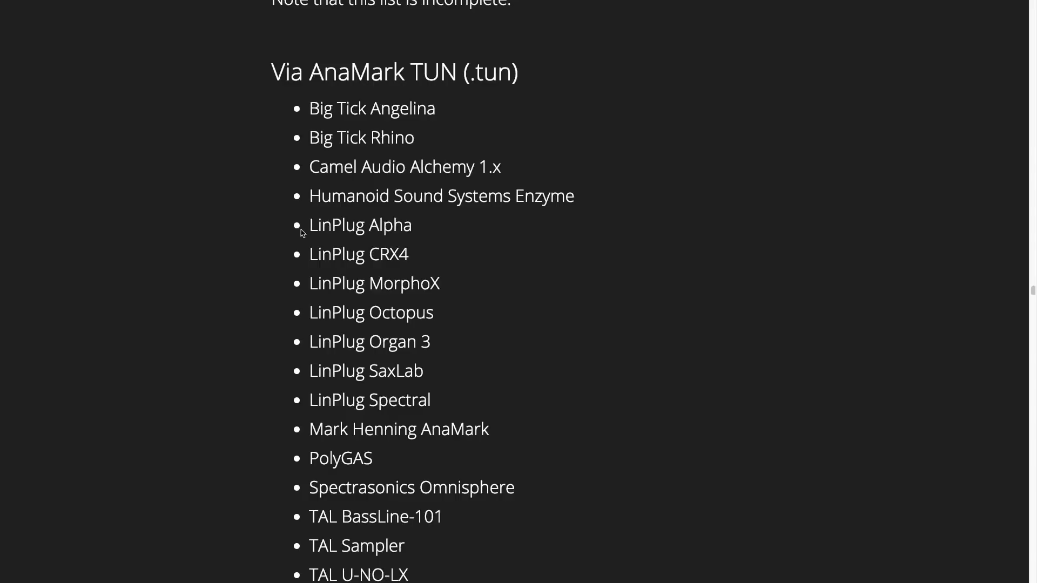
Scroll the supported-synths list, marking TAL Sampler and clearing the u-he highlight.
{"action": "scroll", "scroll_direction": "down", "scroll_amount": 3}
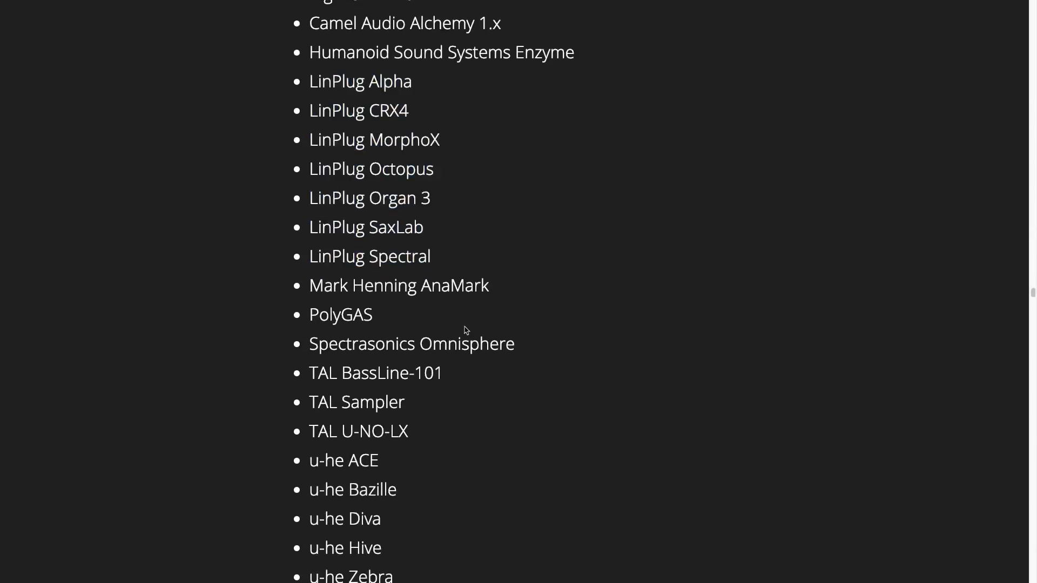
{"action": "scroll", "scroll_direction": "down", "scroll_amount": 3}
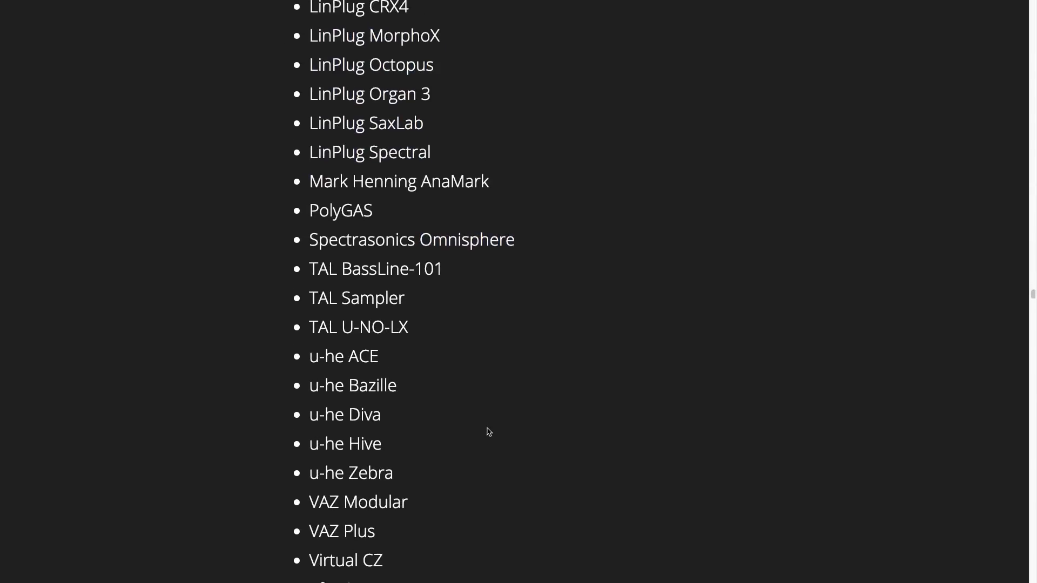
{"action": "double_click", "coordinate": [356, 297]}
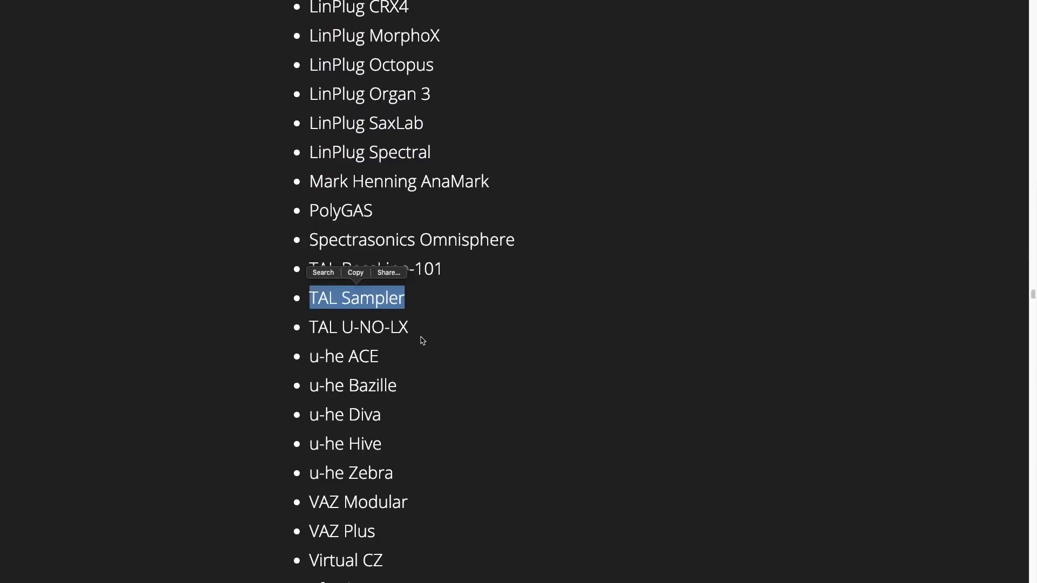
{"action": "scroll", "scroll_direction": "down", "scroll_amount": 3}
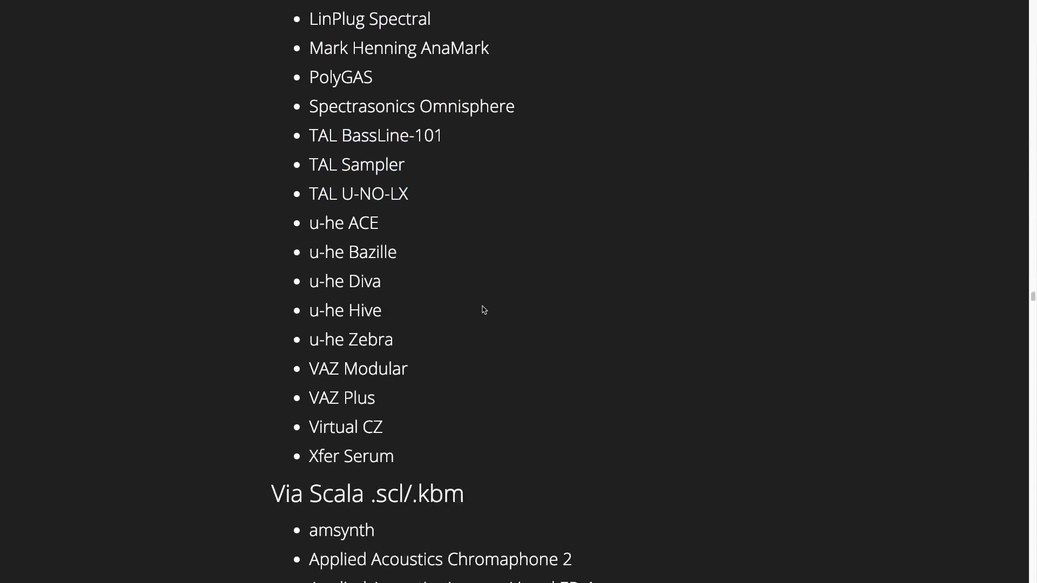
{"action": "mouse_move", "coordinate": [332, 223]}
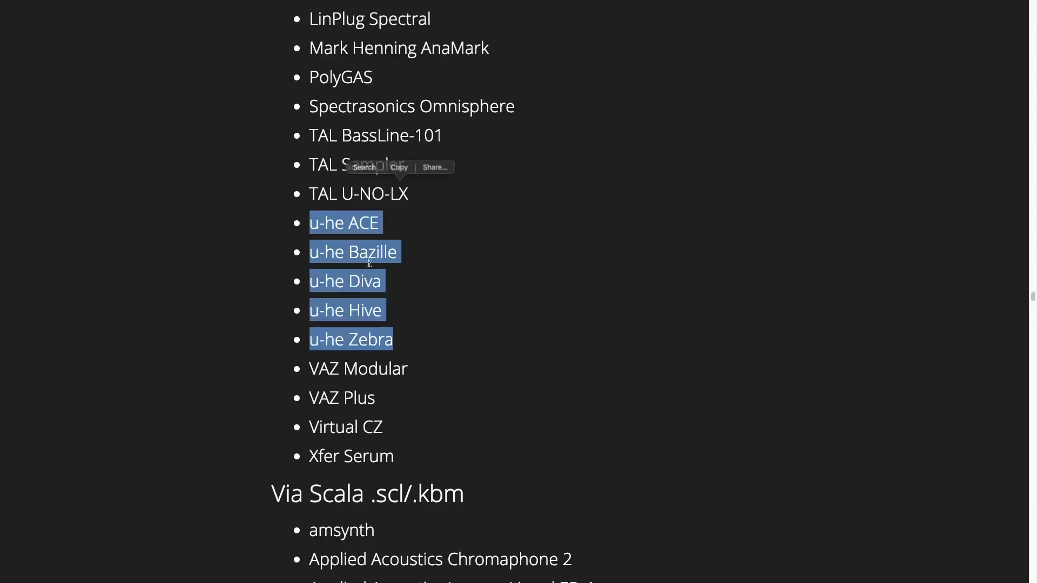
{"action": "left_click", "coordinate": [377, 456]}
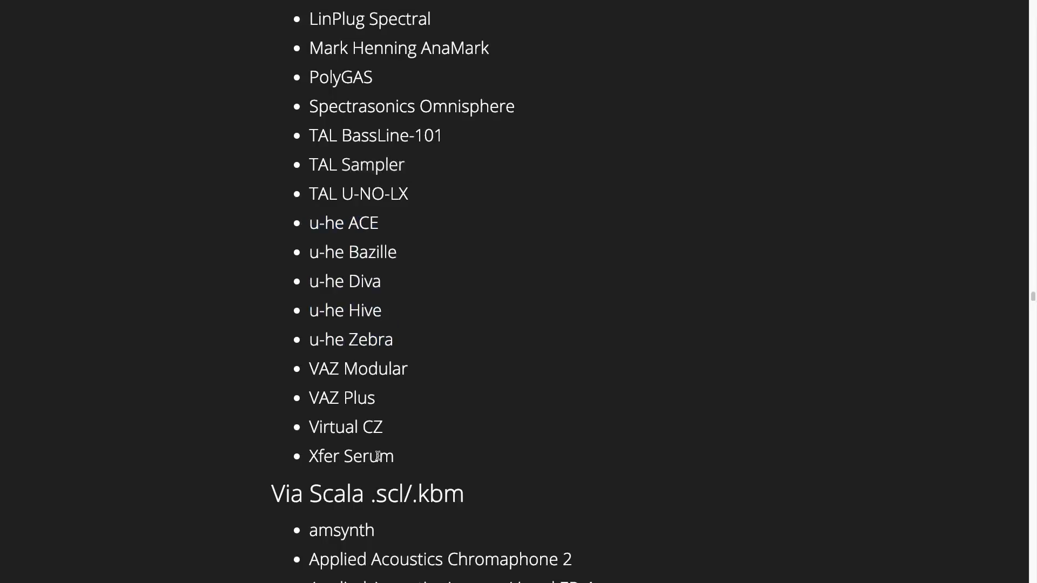
{"action": "mouse_move", "coordinate": [496, 414]}
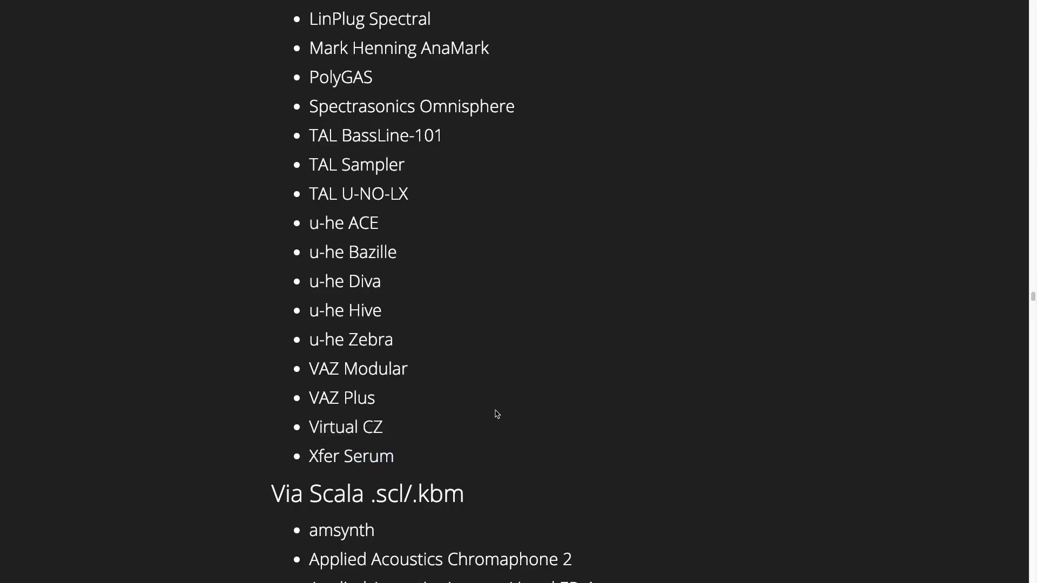
Scroll through the Scala .scl/.kbm list to Others: Max/MSP, PureData, Kontakt.
{"action": "scroll", "scroll_direction": "up", "scroll_amount": 3}
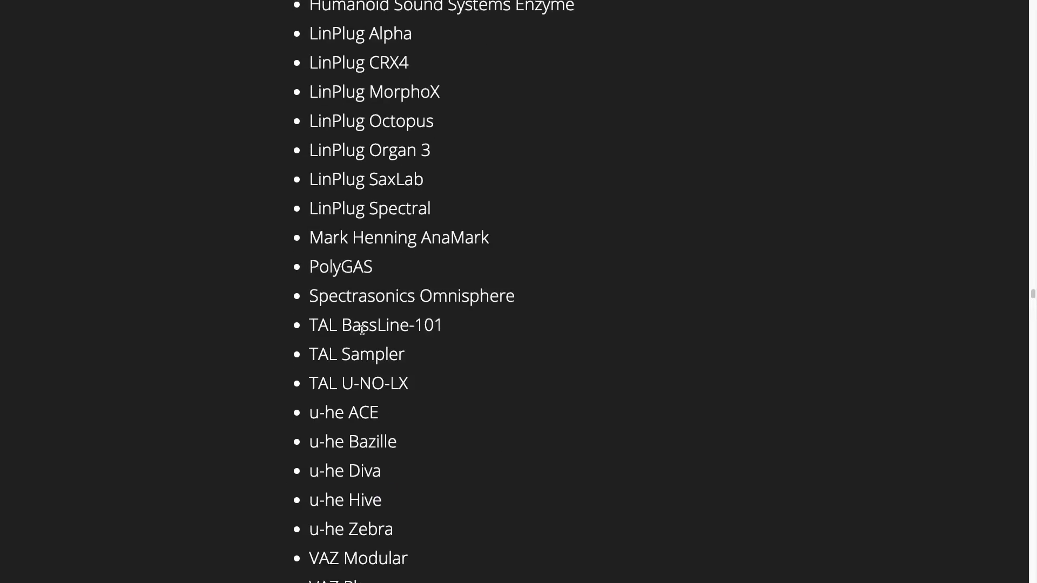
{"action": "scroll", "scroll_direction": "down", "scroll_amount": 3}
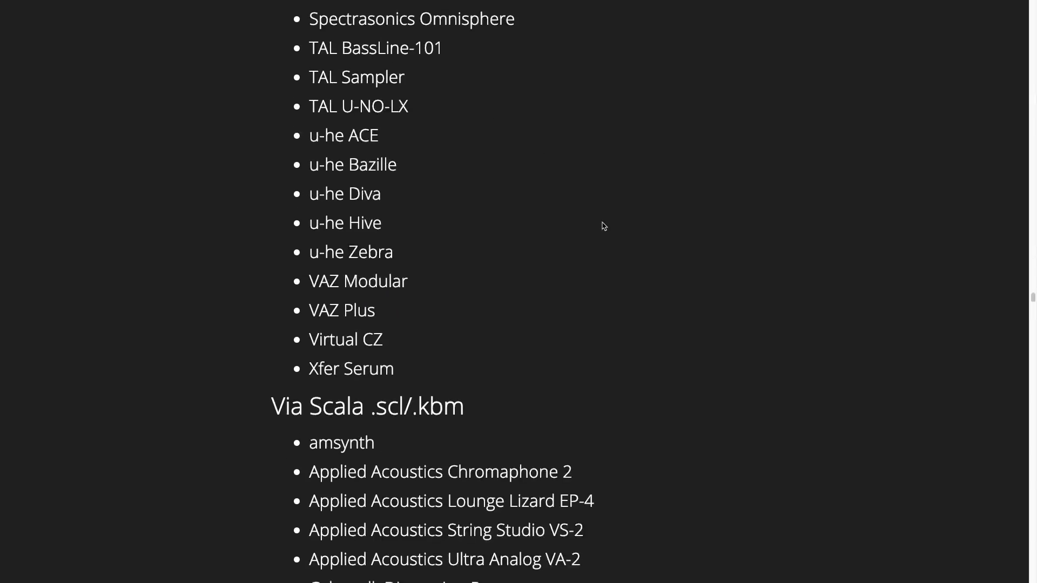
{"action": "scroll", "scroll_direction": "down", "scroll_amount": 3}
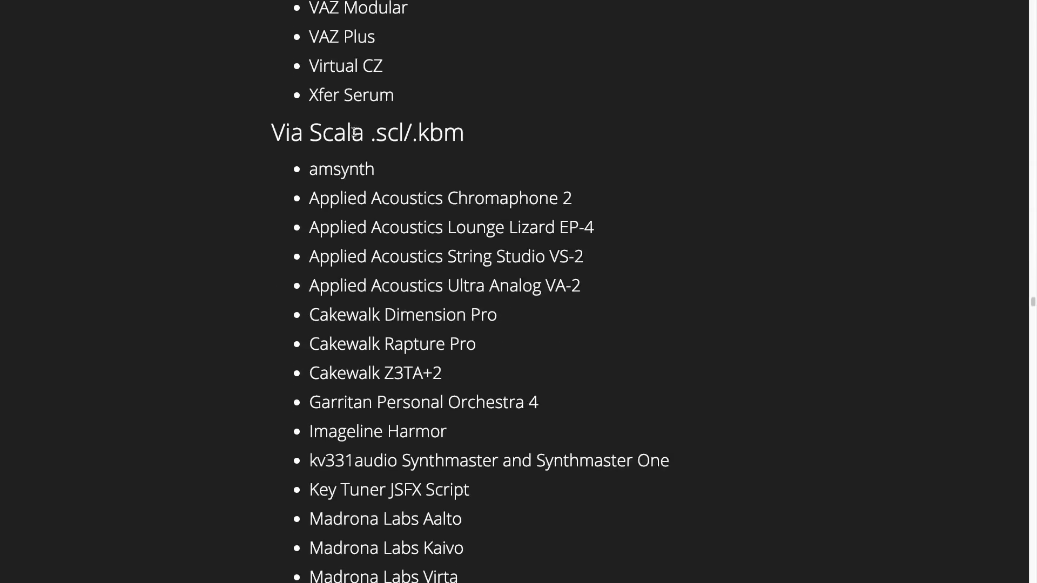
{"action": "scroll", "scroll_direction": "down", "scroll_amount": 3}
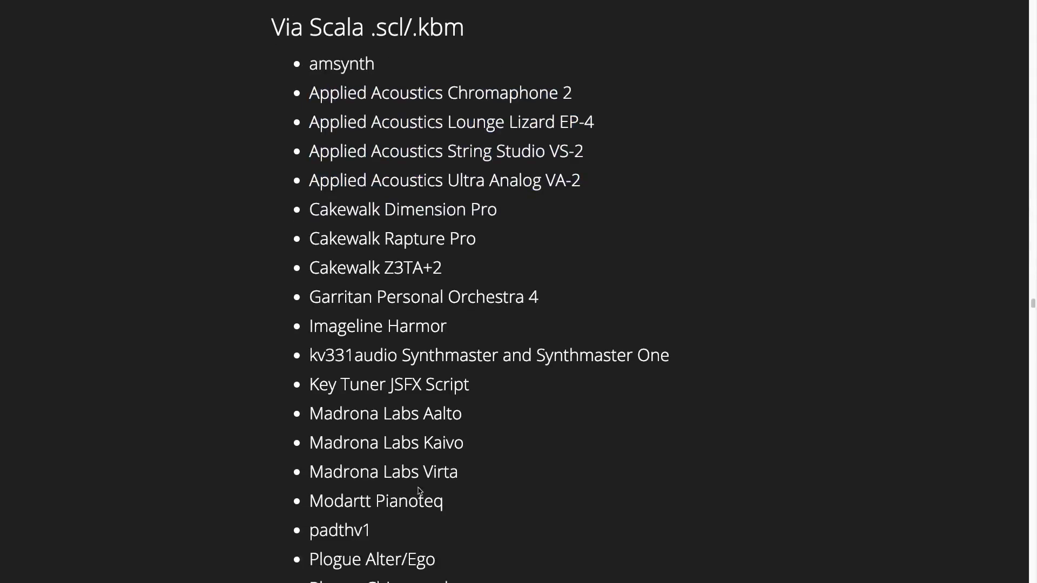
{"action": "double_click", "coordinate": [410, 501]}
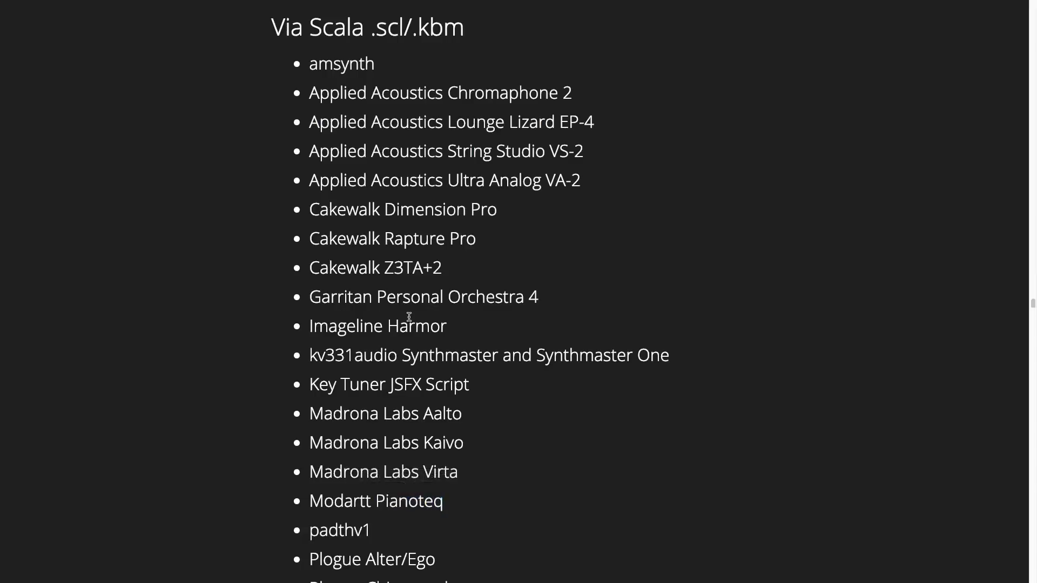
{"action": "scroll", "scroll_direction": "down", "scroll_amount": 3}
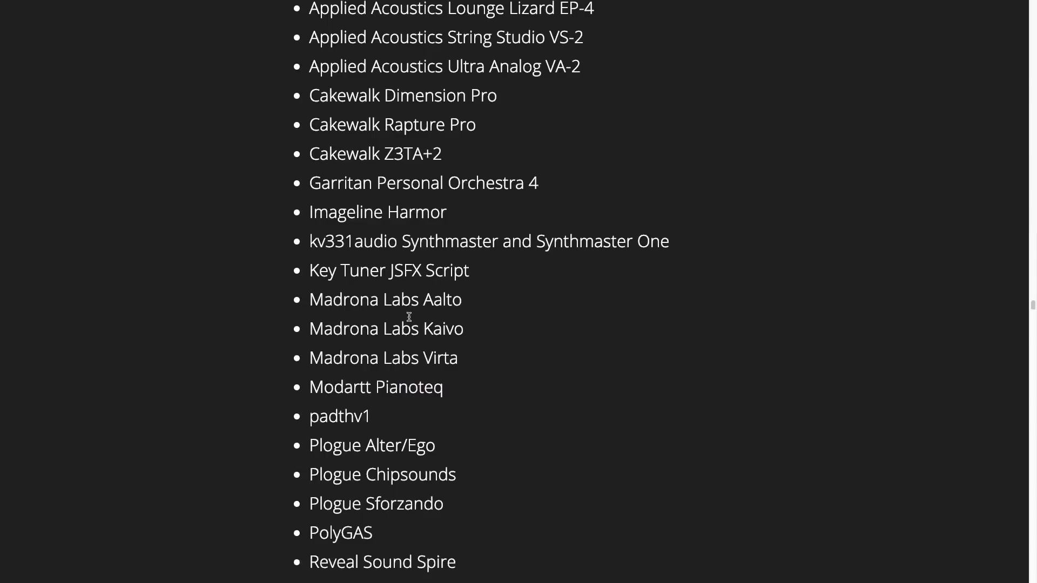
{"action": "mouse_move", "coordinate": [406, 298]}
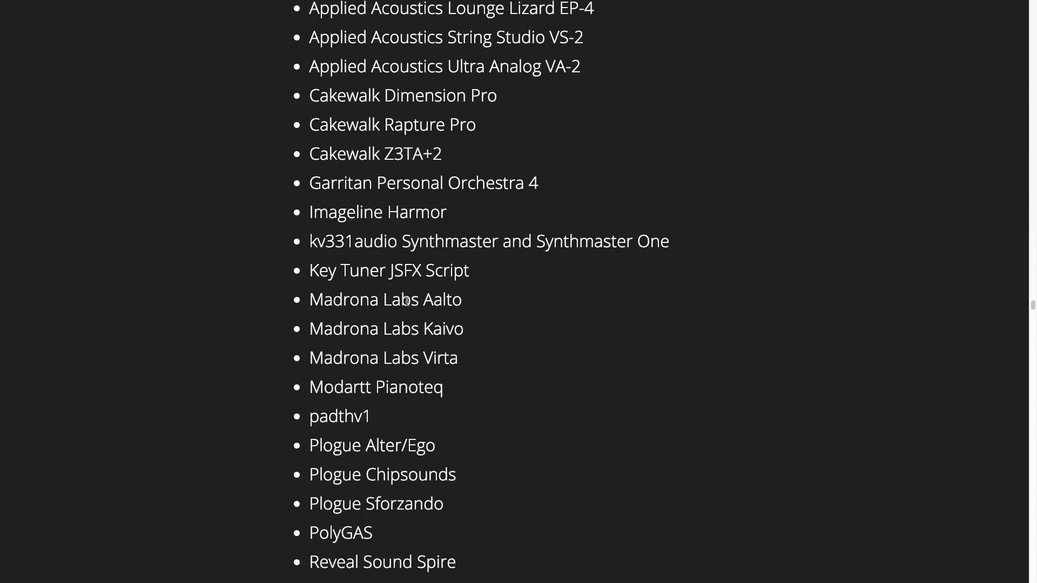
{"action": "double_click", "coordinate": [341, 182]}
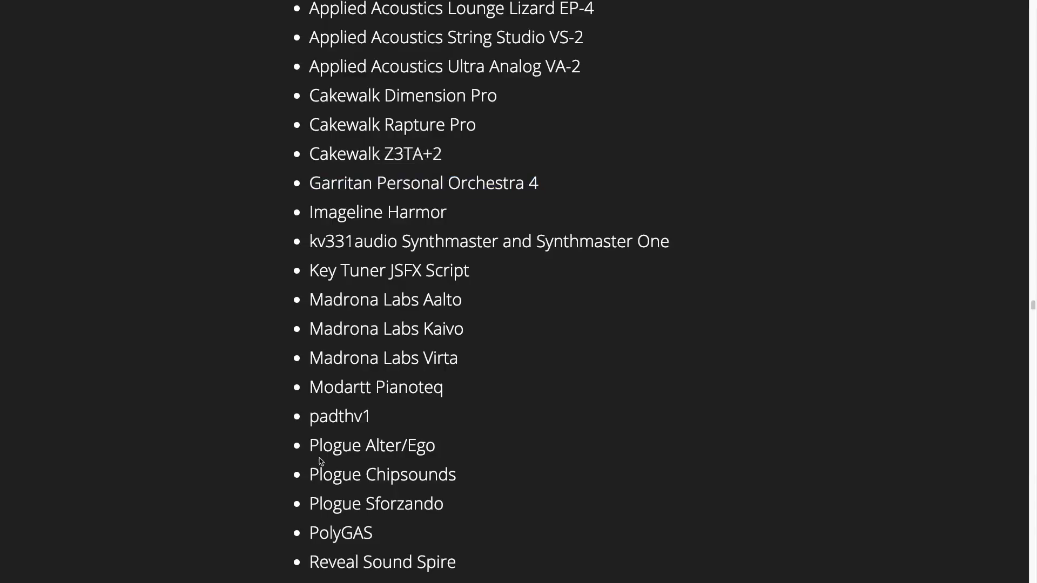
{"action": "mouse_move", "coordinate": [466, 510]}
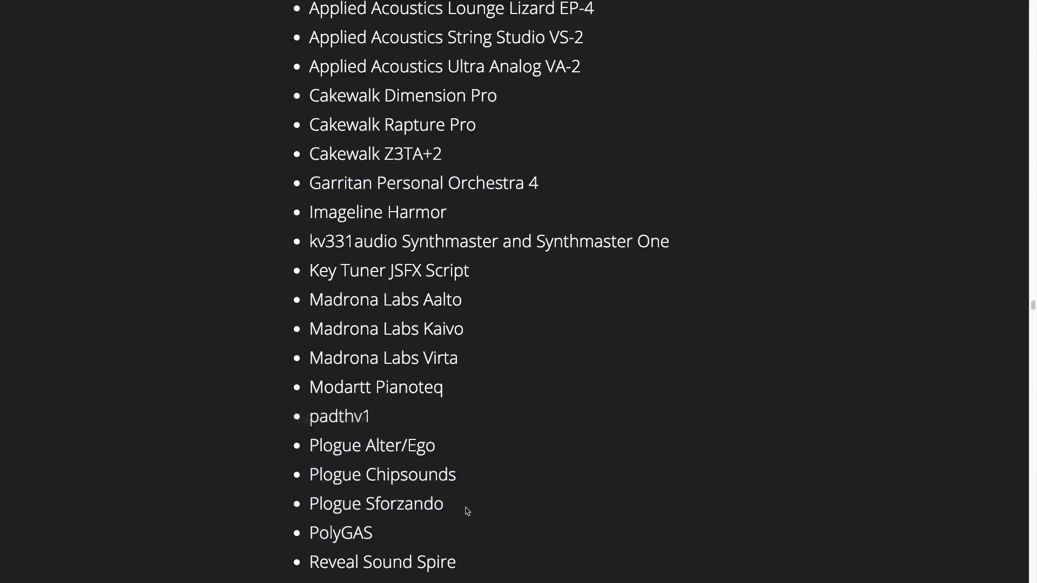
{"action": "scroll", "scroll_direction": "down", "scroll_amount": 3}
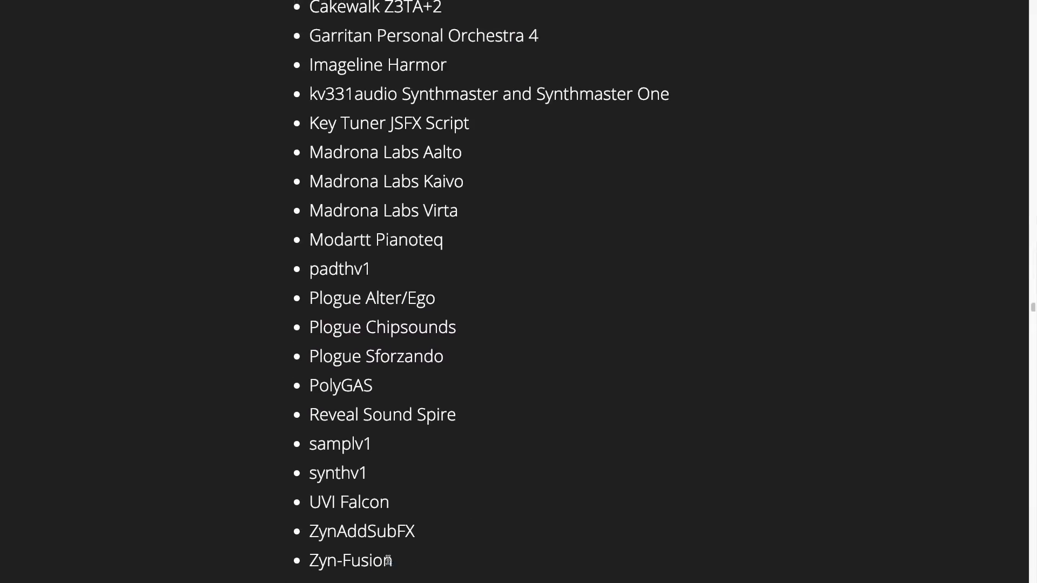
{"action": "mouse_move", "coordinate": [336, 562]}
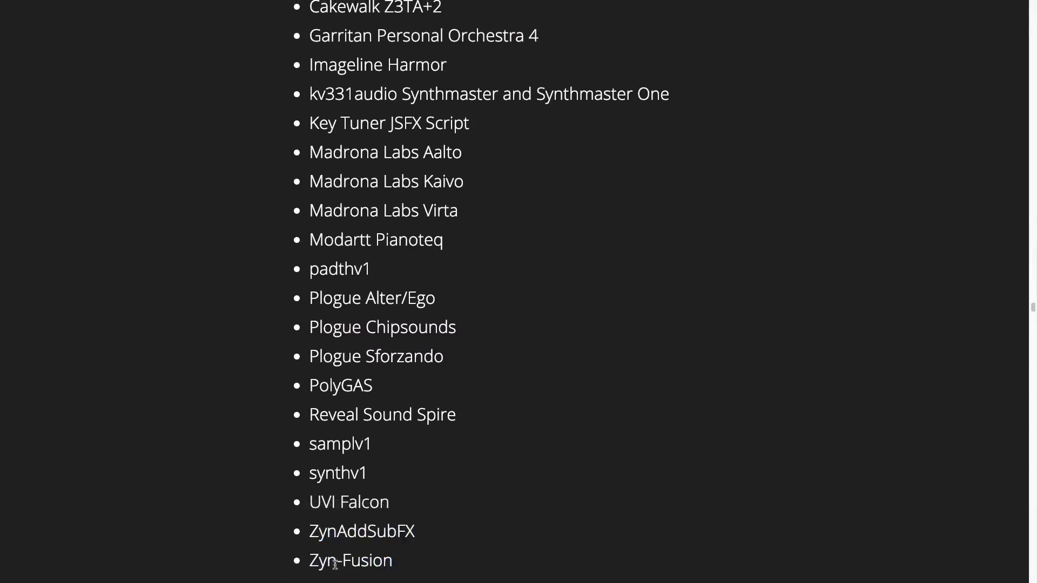
{"action": "mouse_move", "coordinate": [377, 568]}
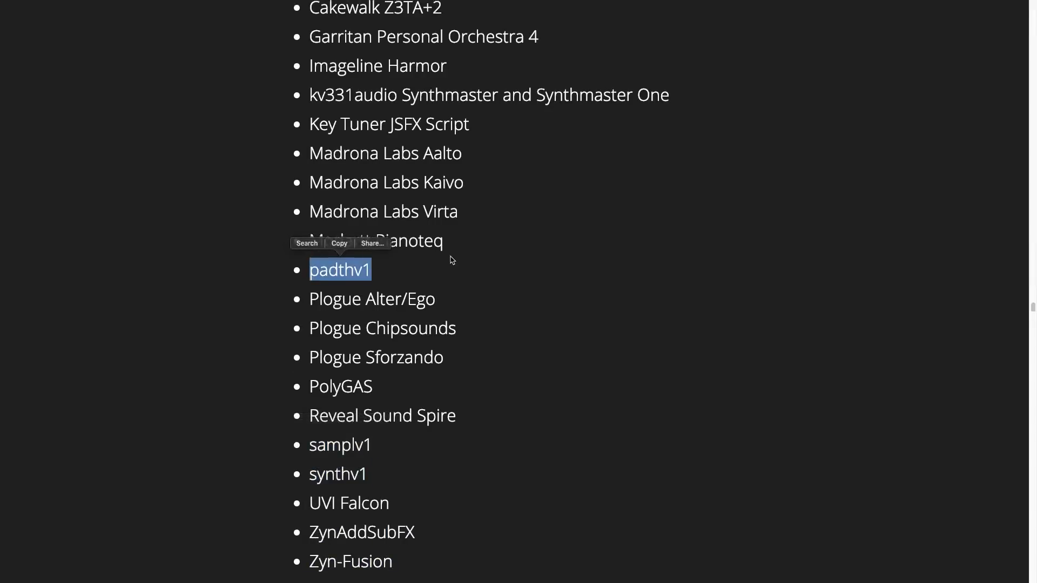
{"action": "scroll", "scroll_direction": "up", "scroll_amount": 3}
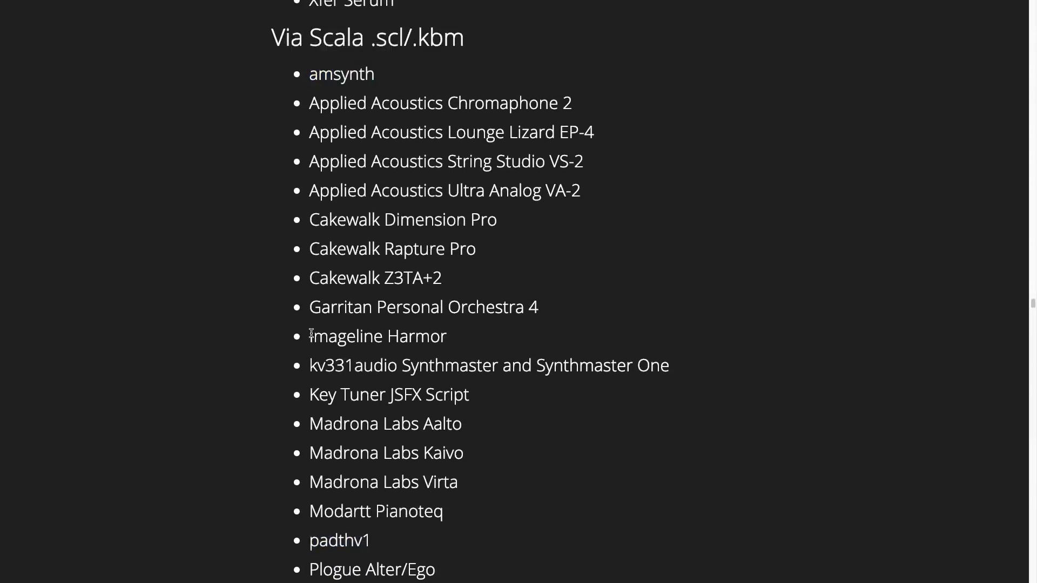
{"action": "double_click", "coordinate": [377, 336]}
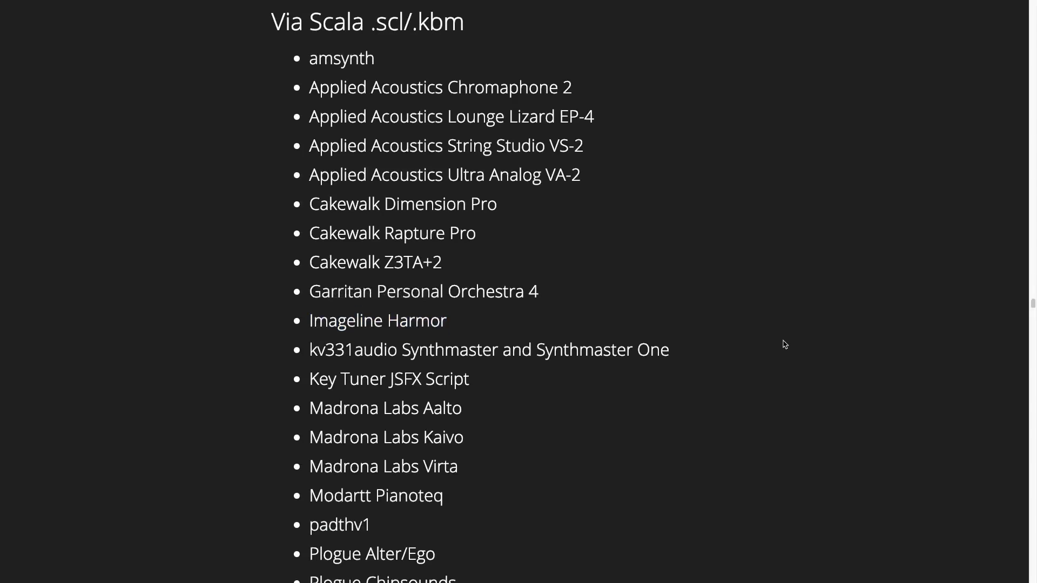
{"action": "scroll", "scroll_direction": "down", "scroll_amount": 3}
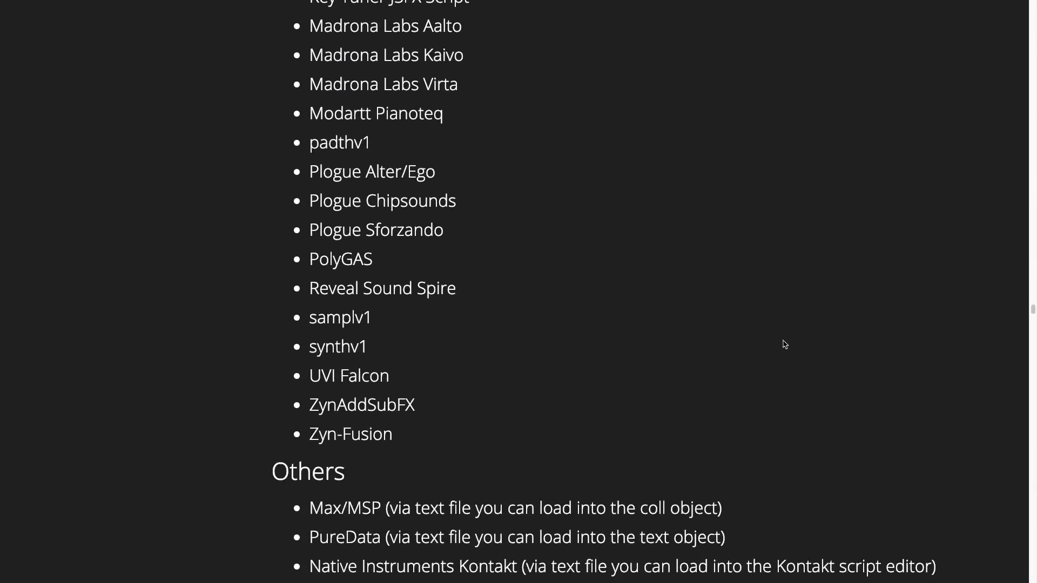
{"action": "scroll", "scroll_direction": "down", "scroll_amount": 3}
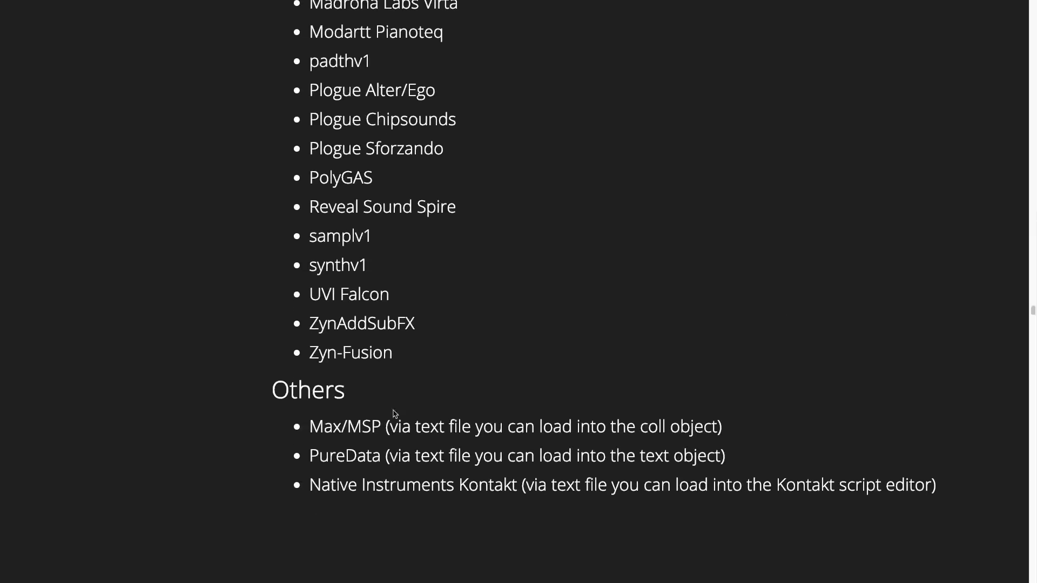
{"action": "mouse_move", "coordinate": [350, 421]}
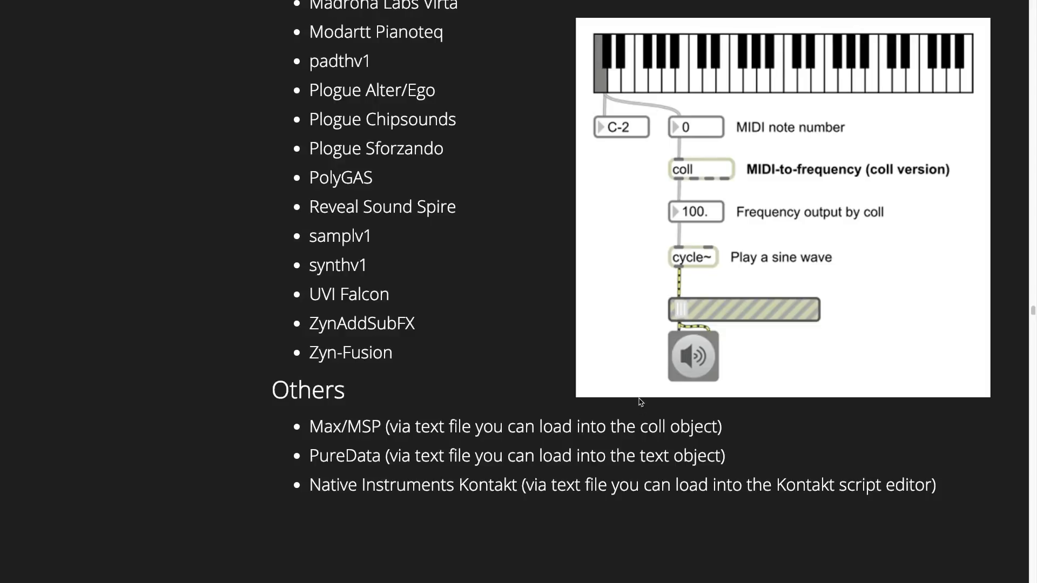
{"action": "mouse_move", "coordinate": [652, 428]}
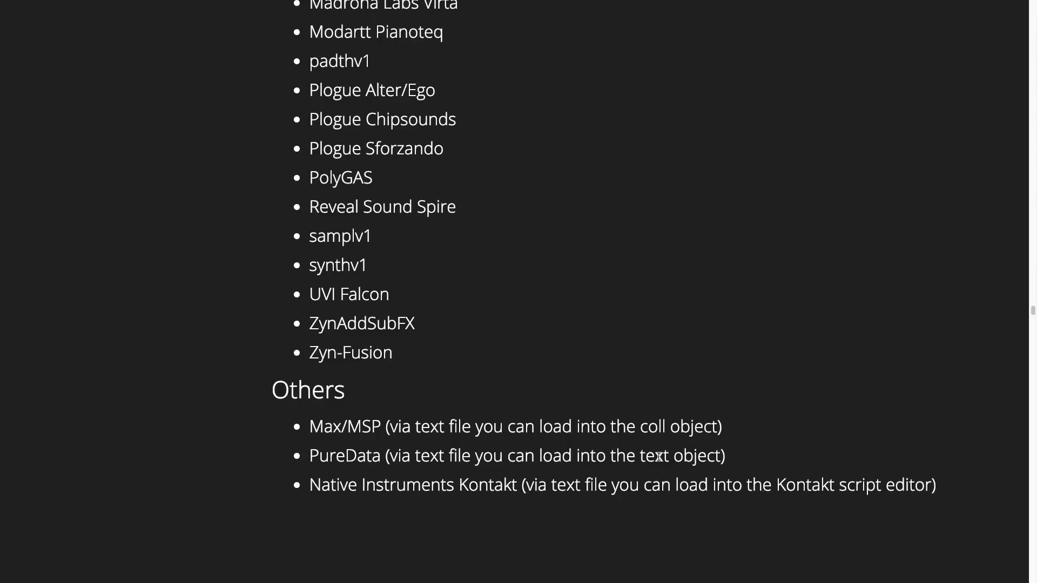
{"action": "double_click", "coordinate": [651, 426]}
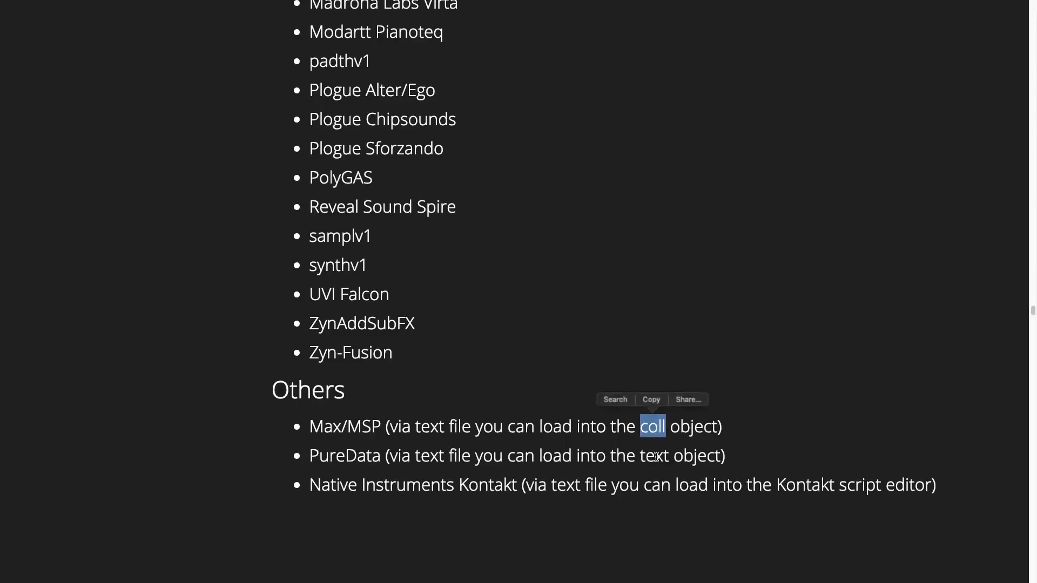
{"action": "double_click", "coordinate": [653, 456]}
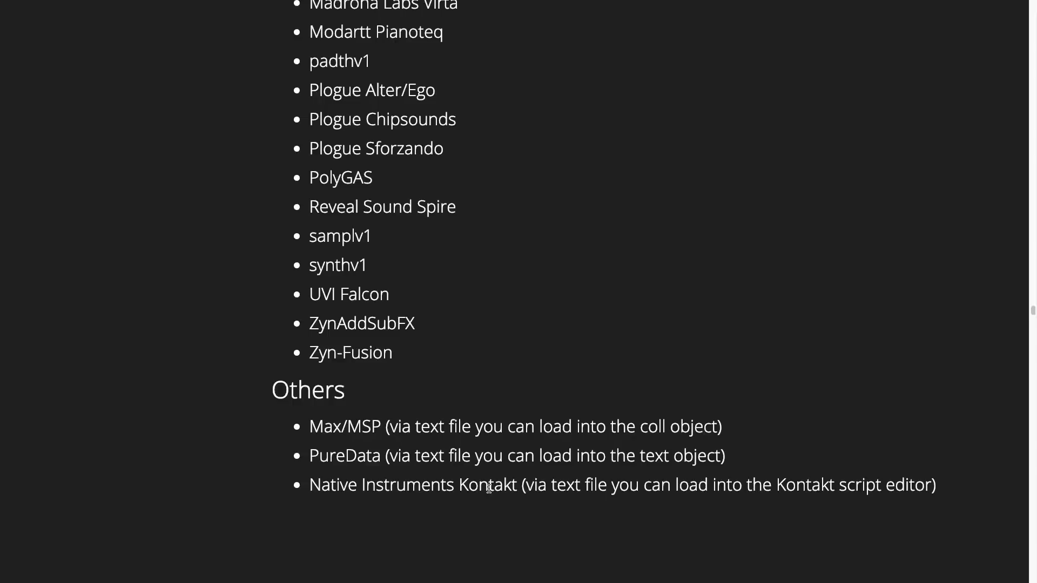
{"action": "mouse_move", "coordinate": [645, 510]}
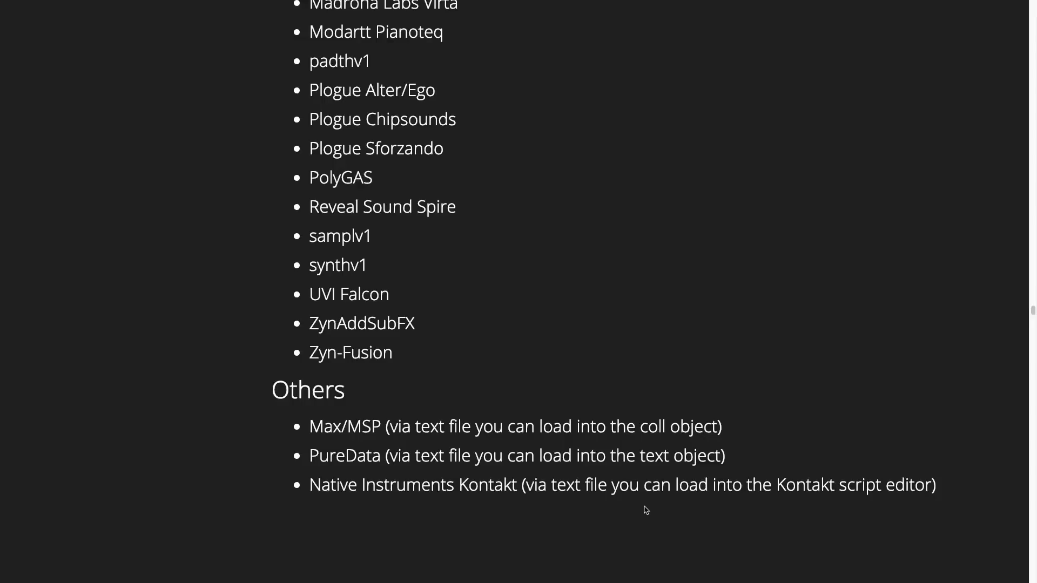
{"action": "mouse_move", "coordinate": [691, 491]}
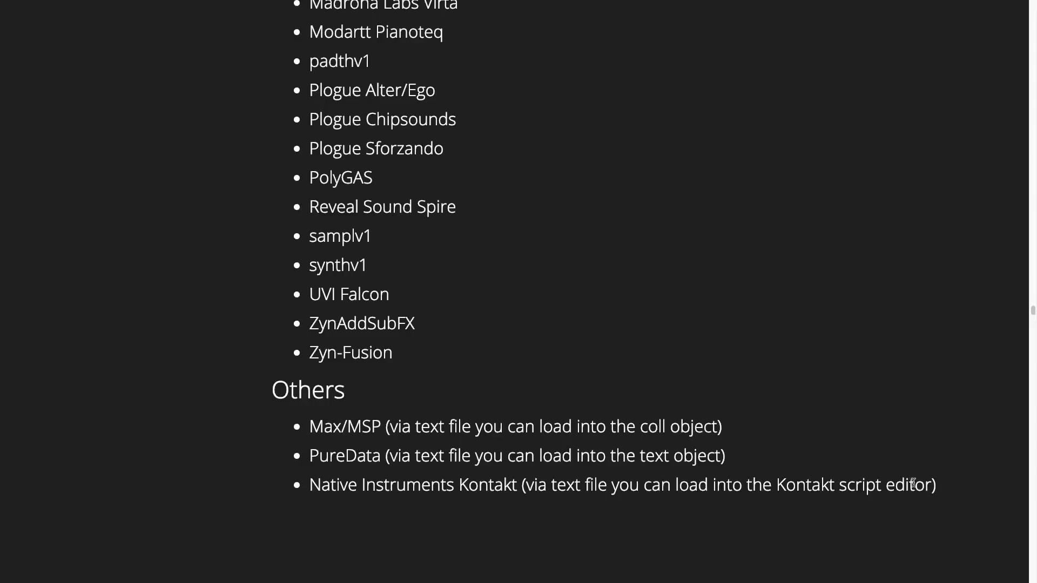
{"action": "mouse_move", "coordinate": [788, 502]}
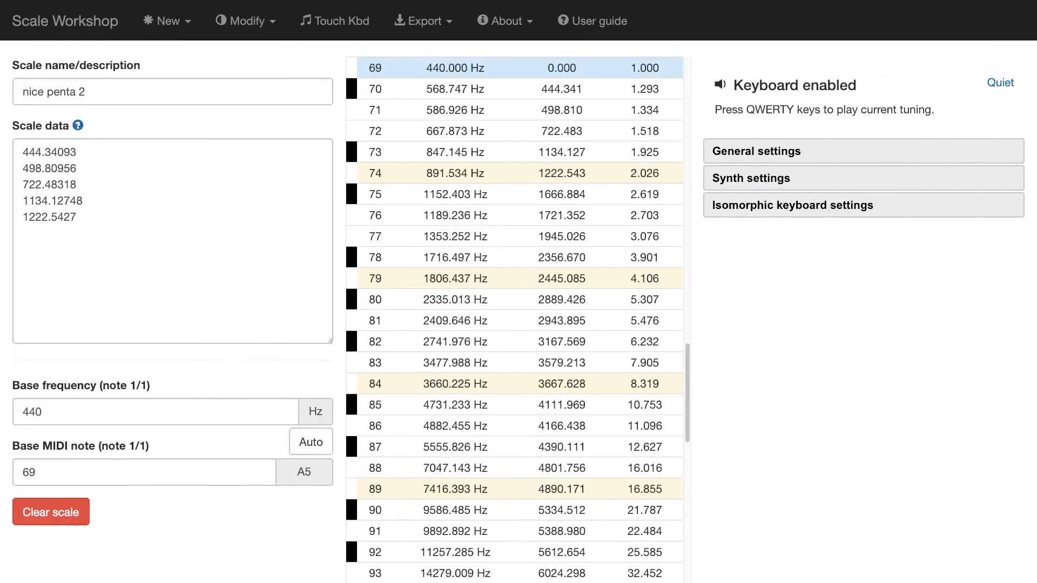
Give the built-in synth a Sine waveform, Percussive (Medium) envelope and 682 ms delay.
{"action": "left_click", "coordinate": [750, 177]}
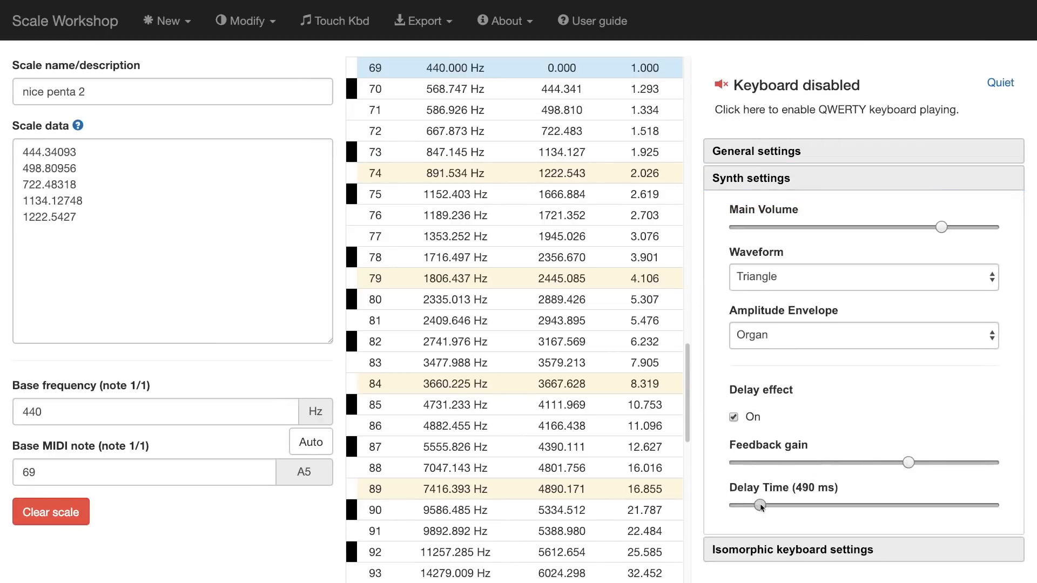
{"action": "left_click", "coordinate": [860, 276]}
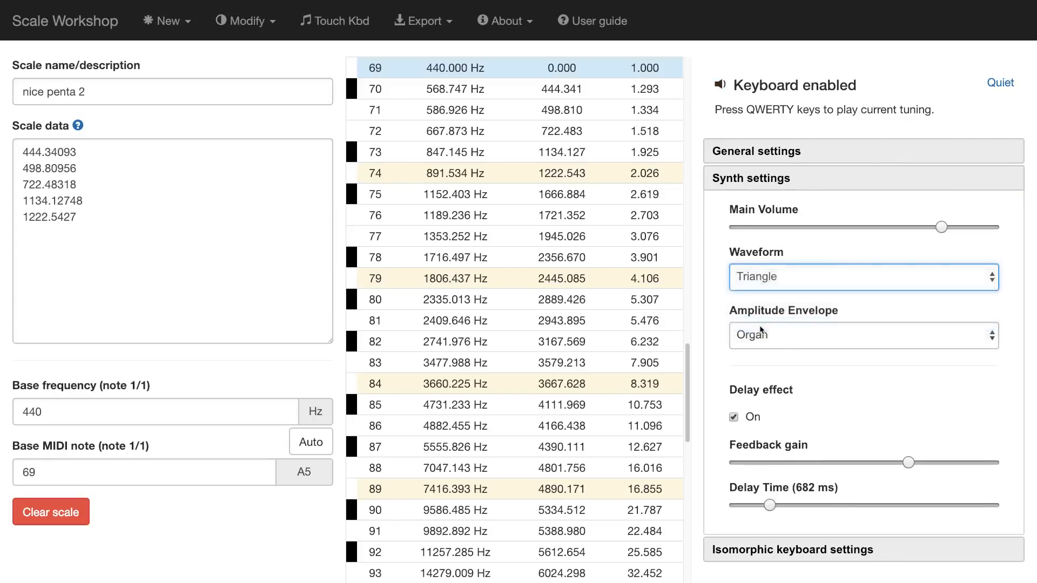
{"action": "left_click", "coordinate": [859, 334]}
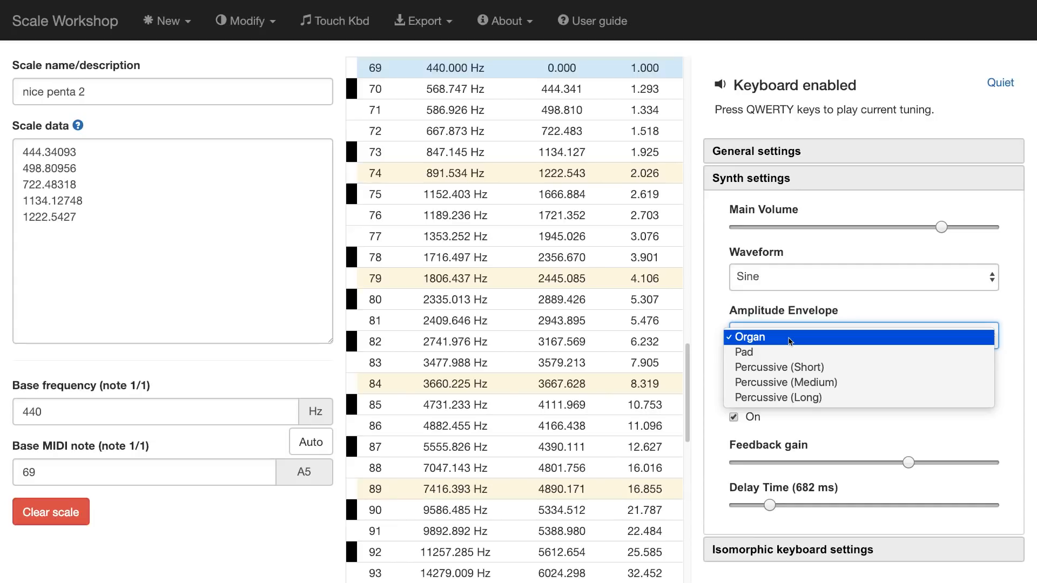
{"action": "mouse_move", "coordinate": [785, 382]}
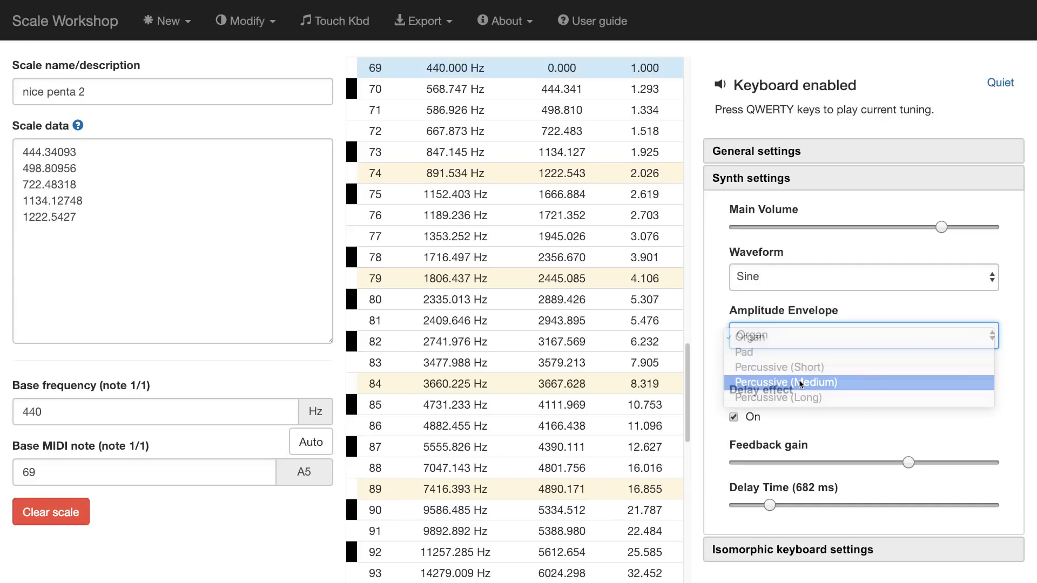
{"action": "left_click", "coordinate": [784, 382]}
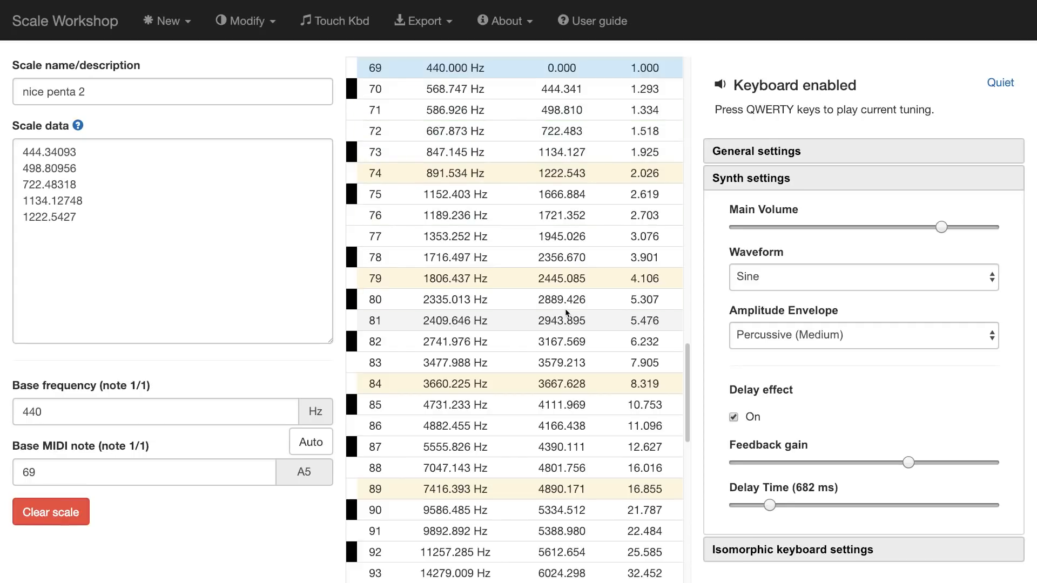
{"action": "left_click", "coordinate": [454, 173]}
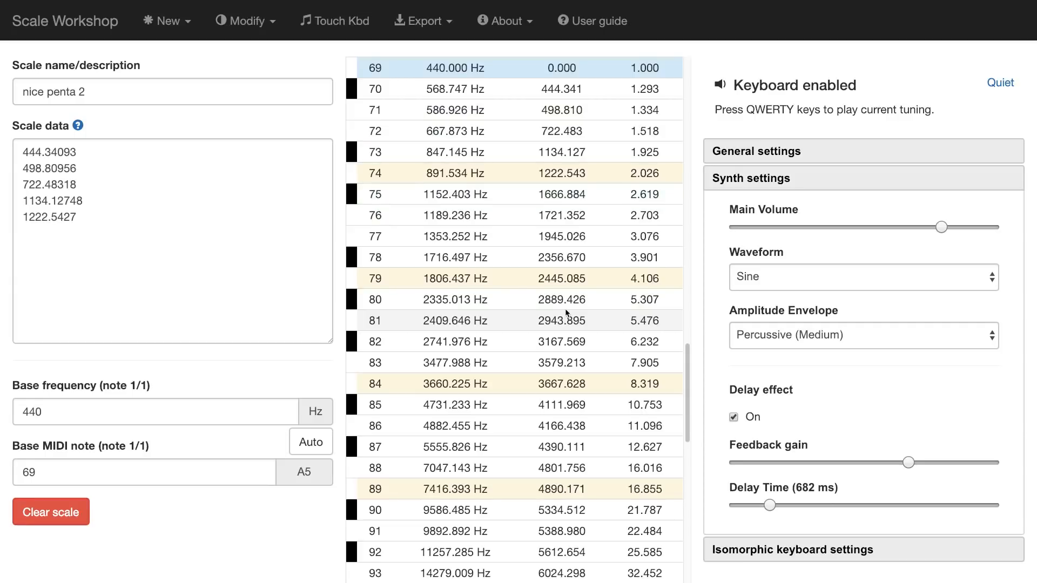
{"action": "left_click", "coordinate": [751, 178]}
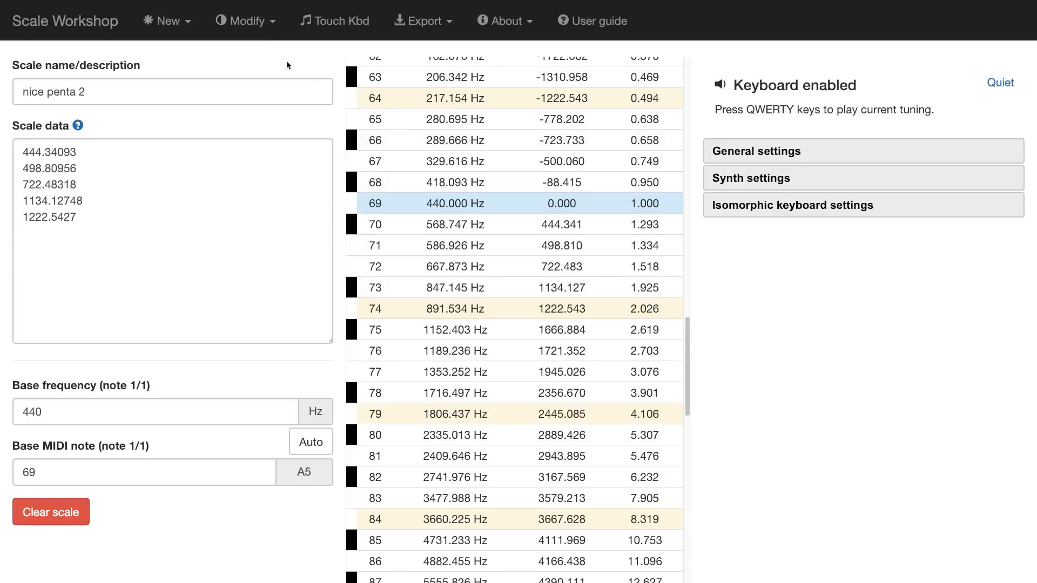
Glance at the Modify menu, then show the user guide's Overview page.
{"action": "left_click", "coordinate": [244, 20]}
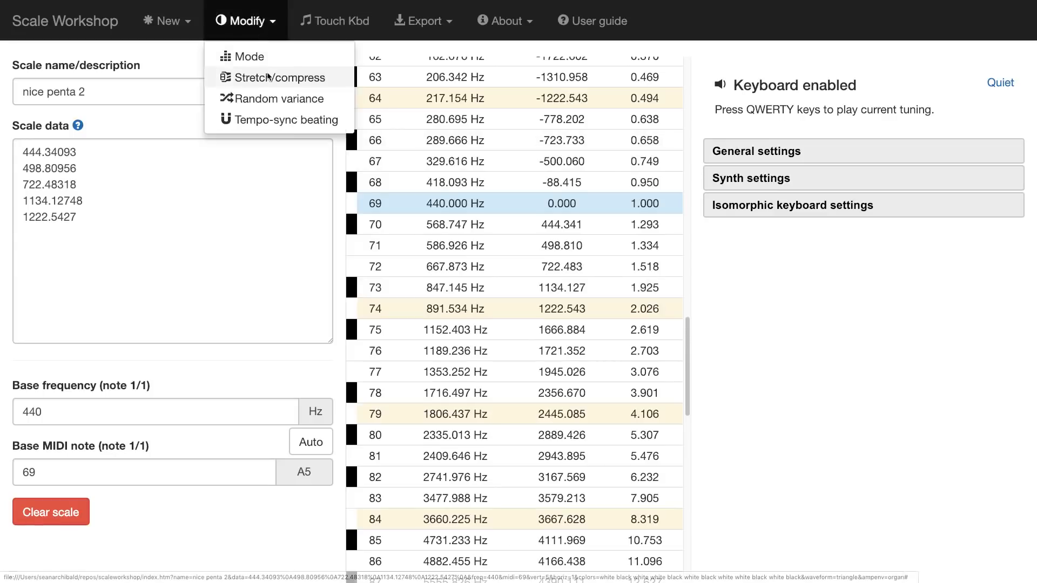
{"action": "mouse_move", "coordinate": [277, 133]}
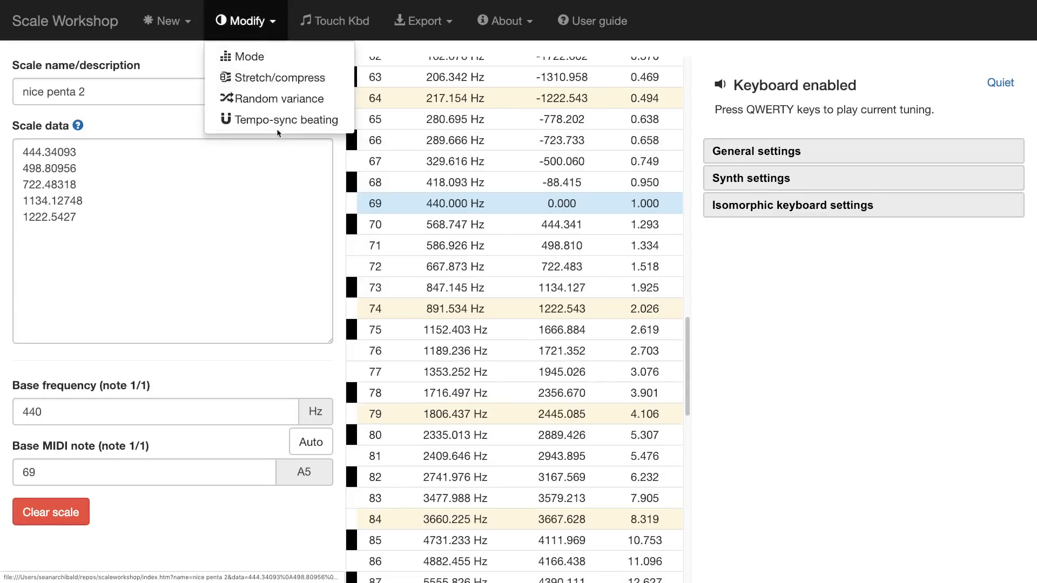
{"action": "left_click", "coordinate": [466, 138]}
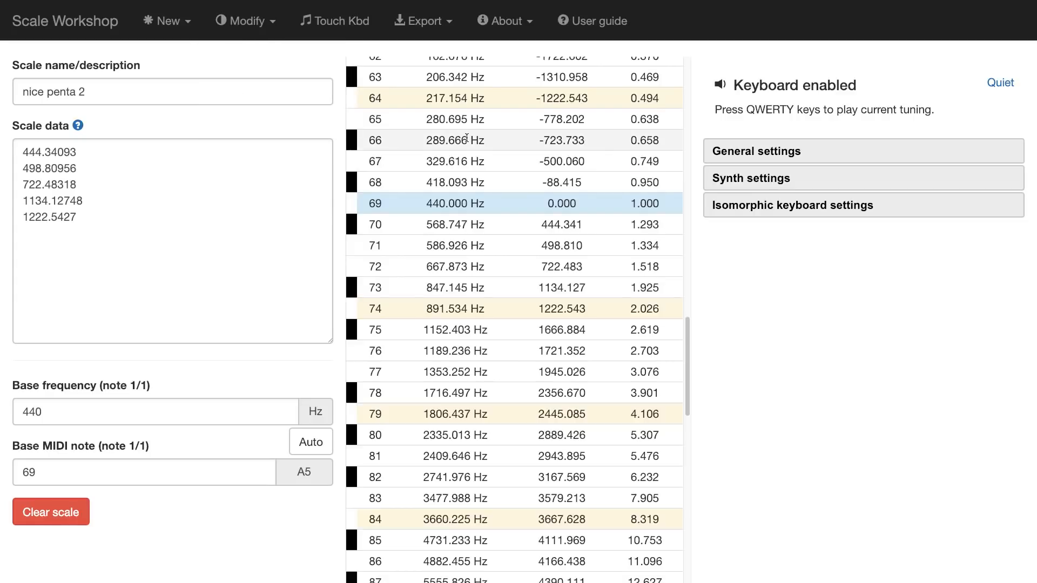
{"action": "left_click", "coordinate": [598, 21]}
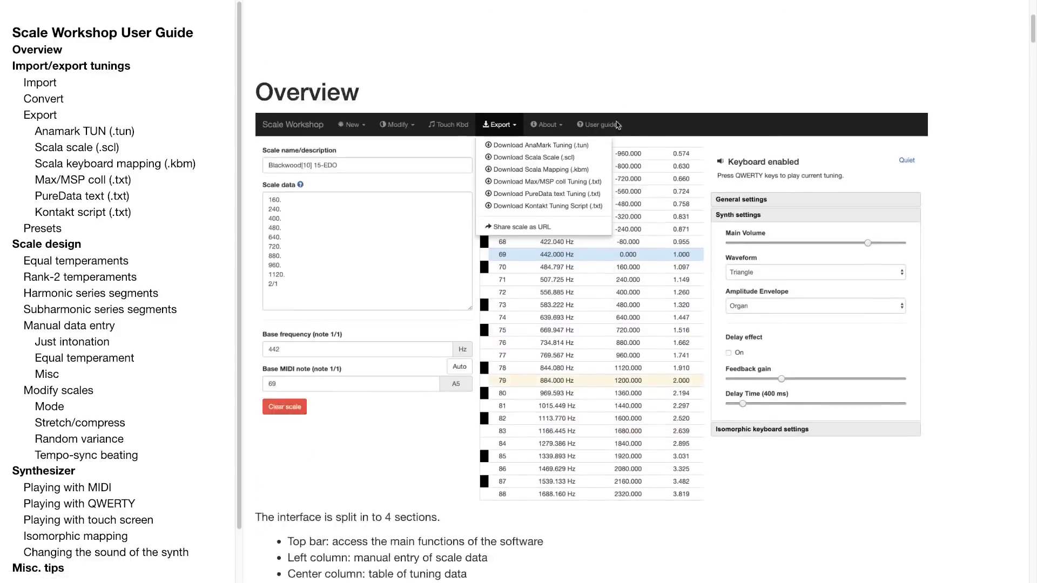
Scroll the user guide past the interface overview to the Import/export tunings section.
{"action": "scroll", "scroll_direction": "down", "scroll_amount": 3}
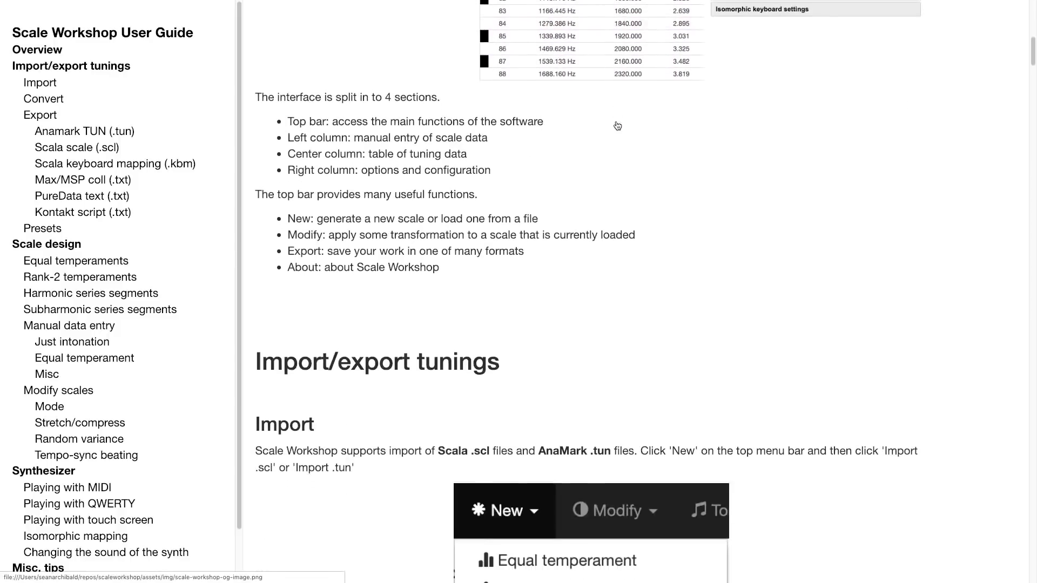
{"action": "scroll", "scroll_direction": "down", "scroll_amount": 3}
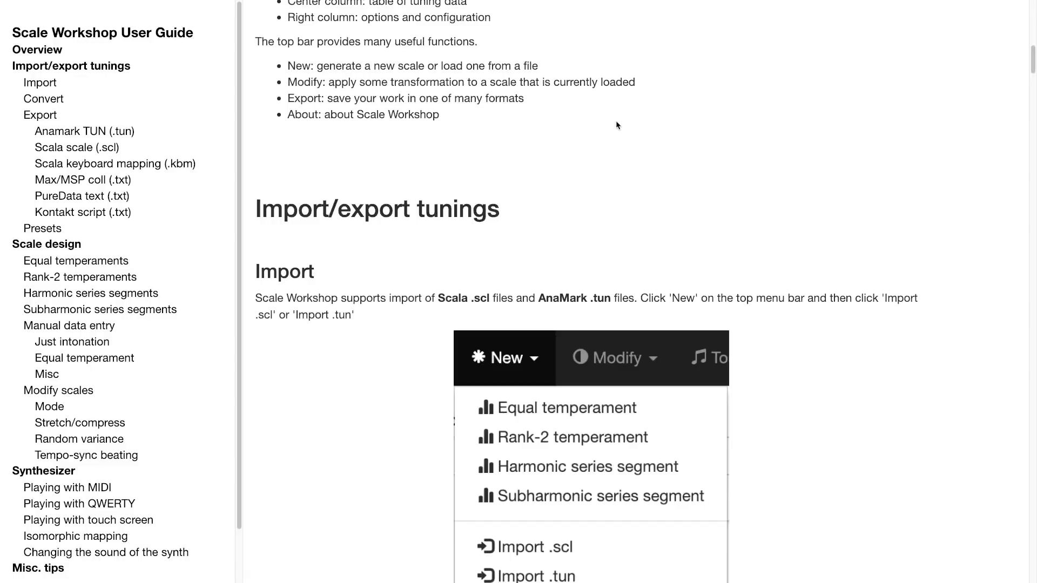